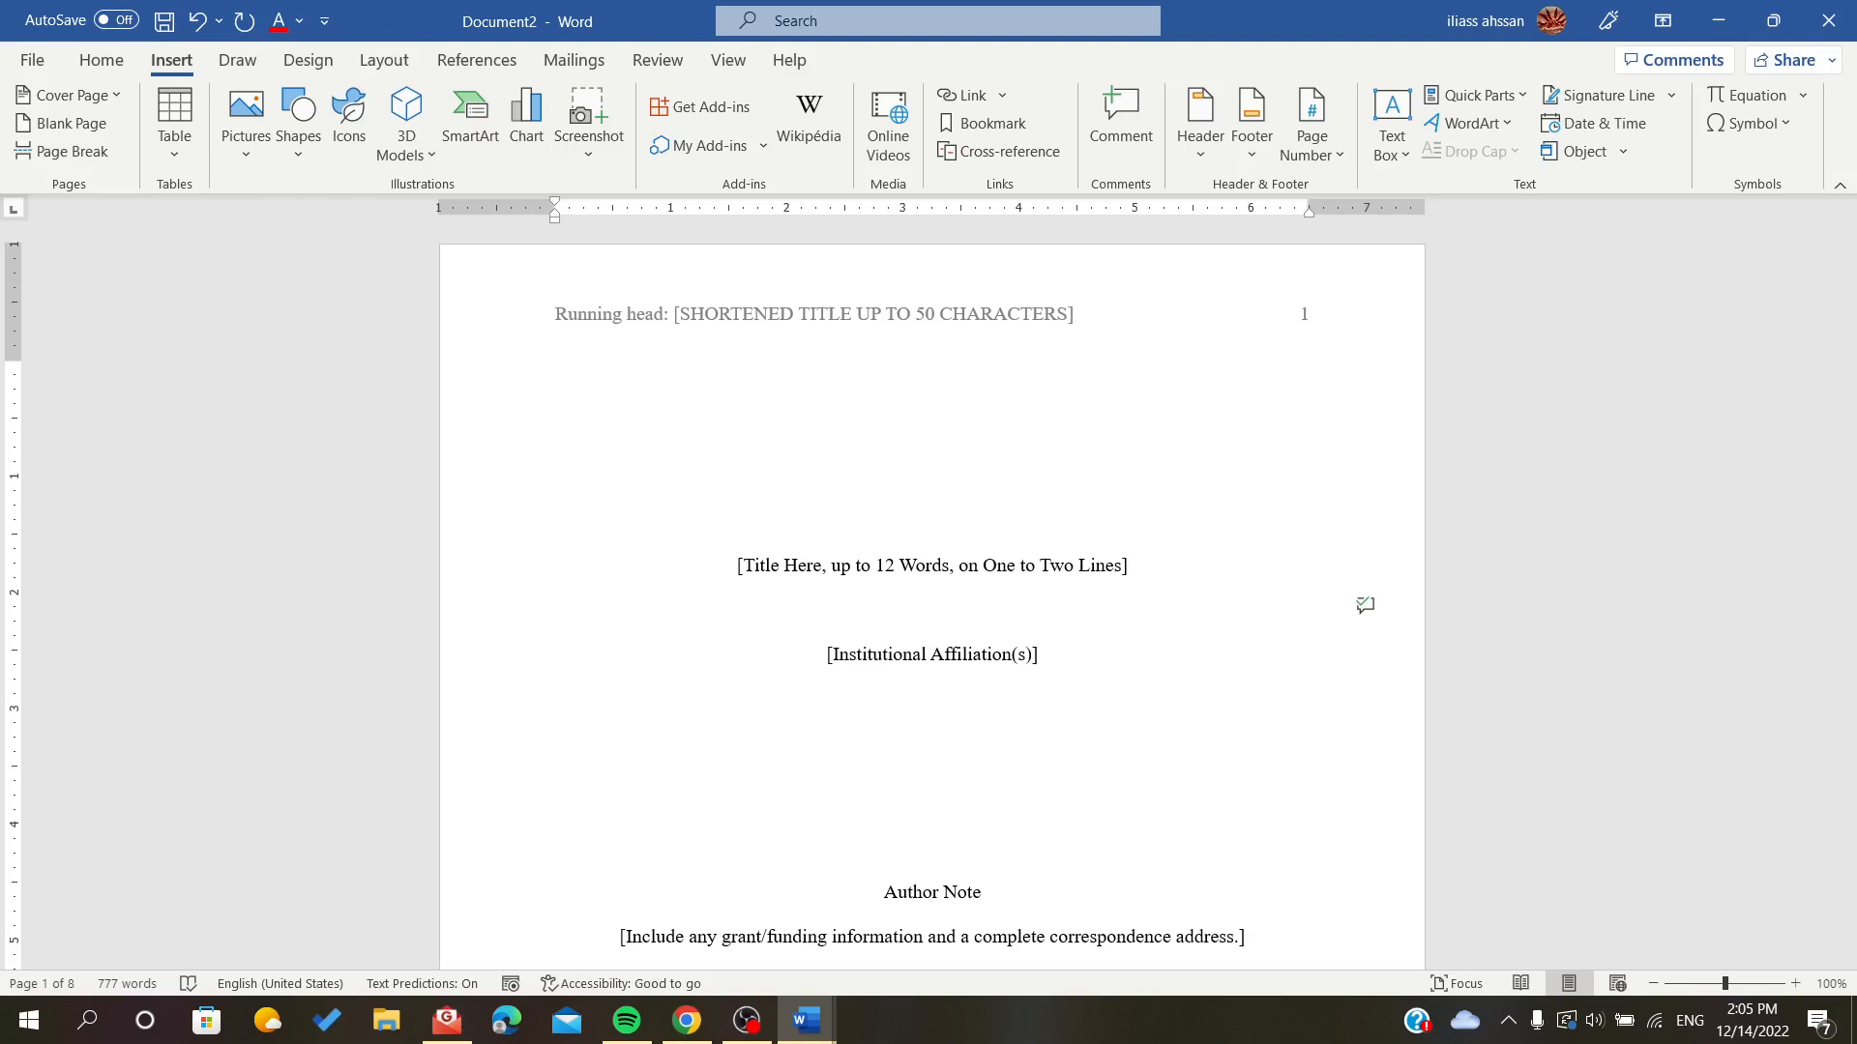
Step: Place the insertion point below the title and move down to the Abstract heading on page 2
left_click(932, 609)
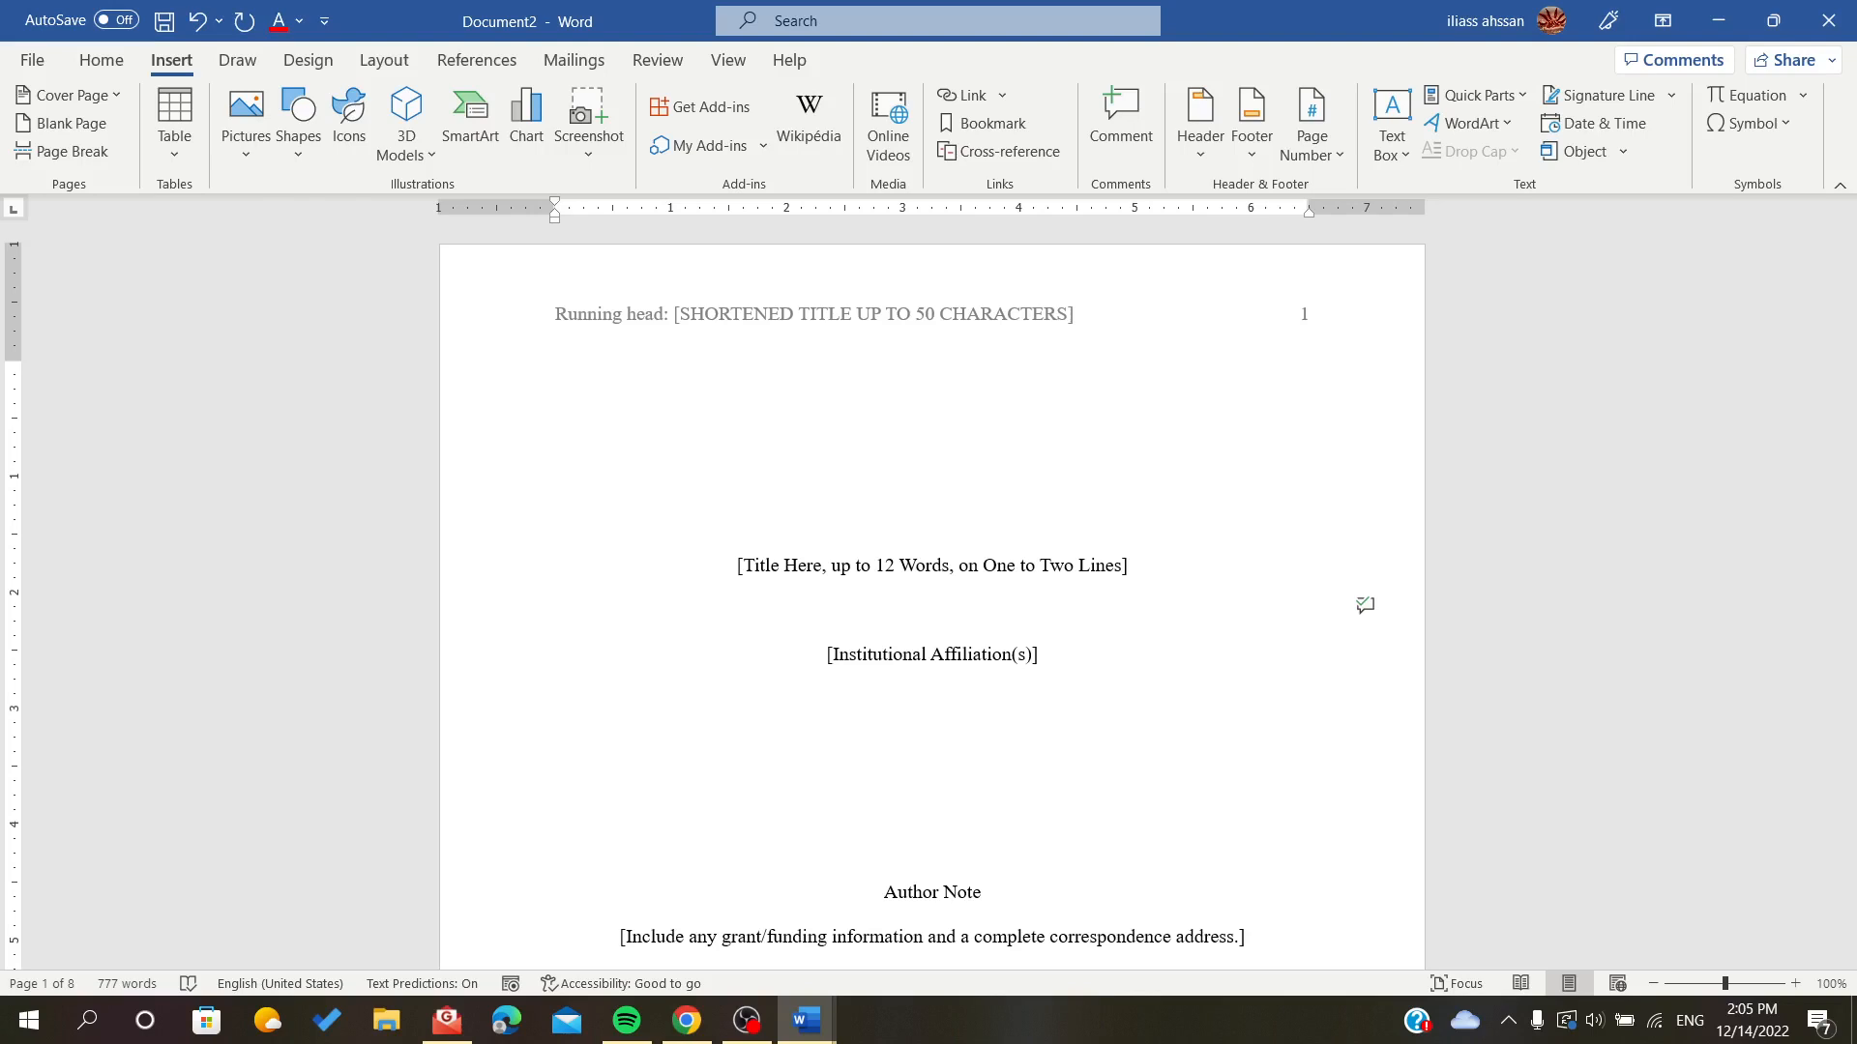
left_click(932, 609)
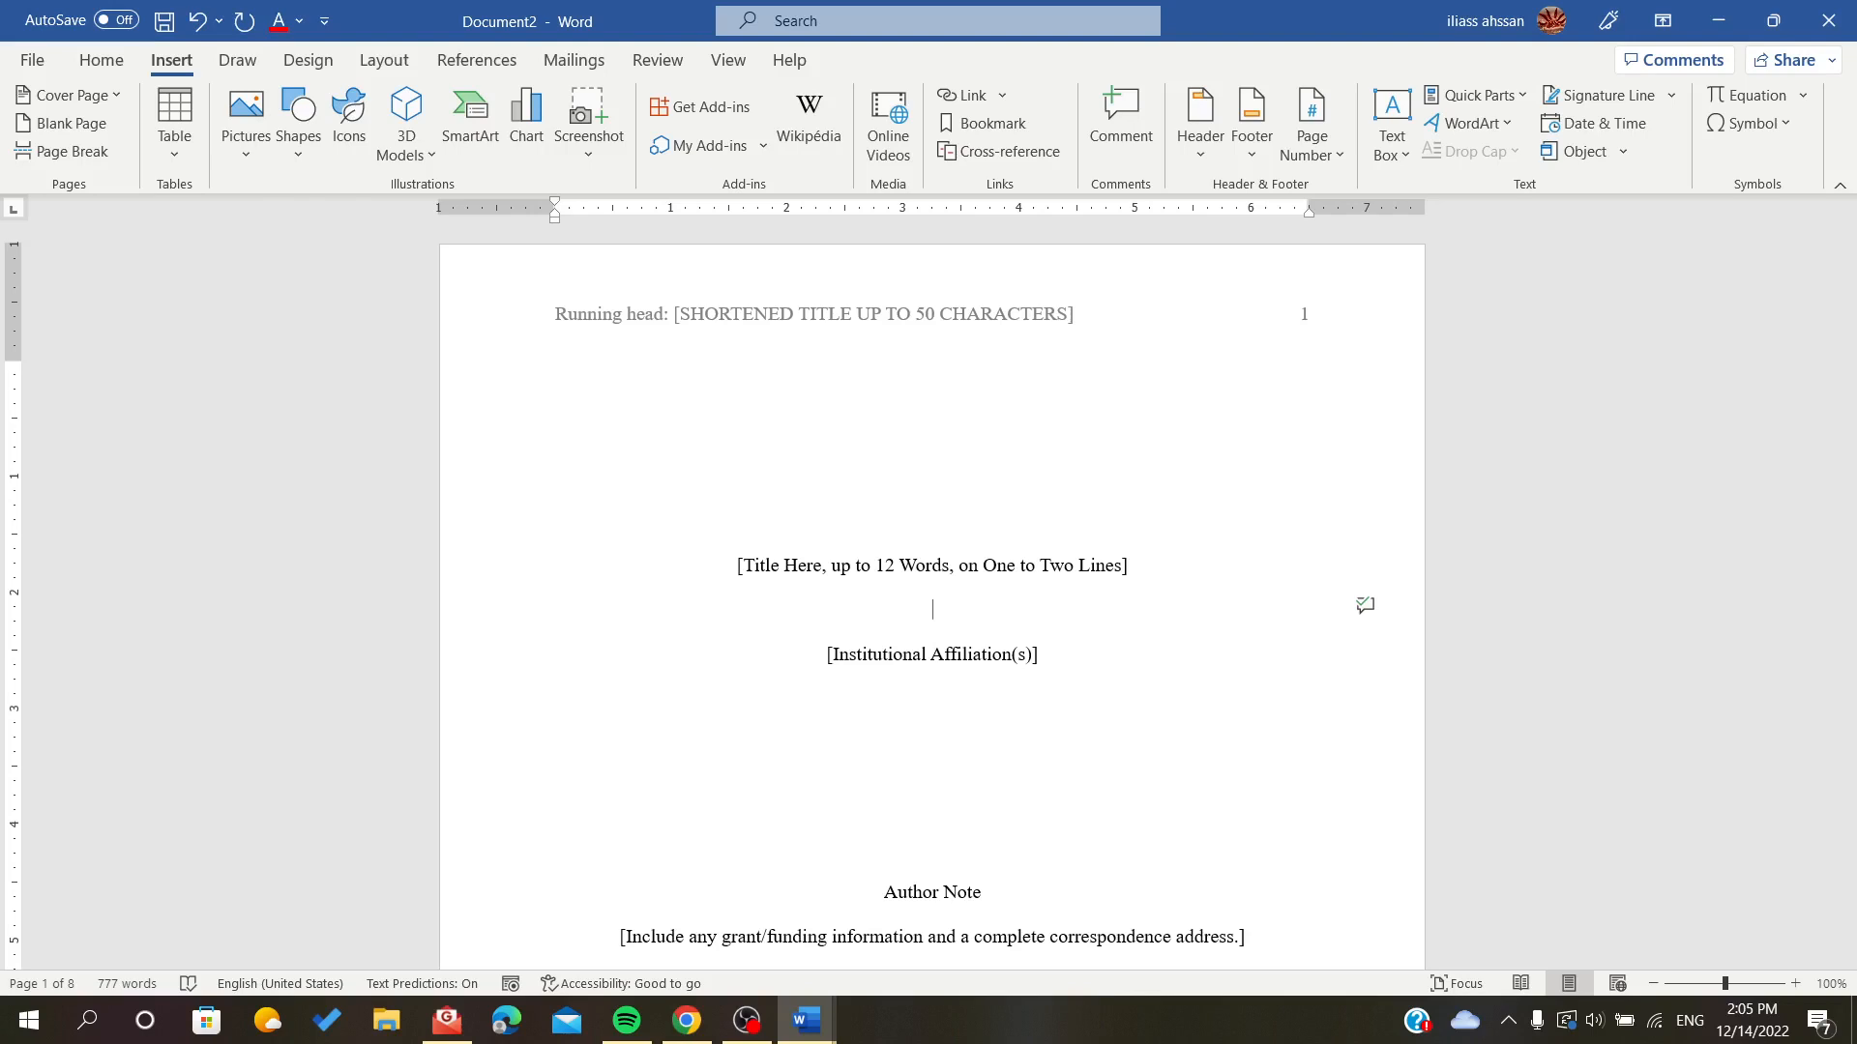
mouse_move(174, 106)
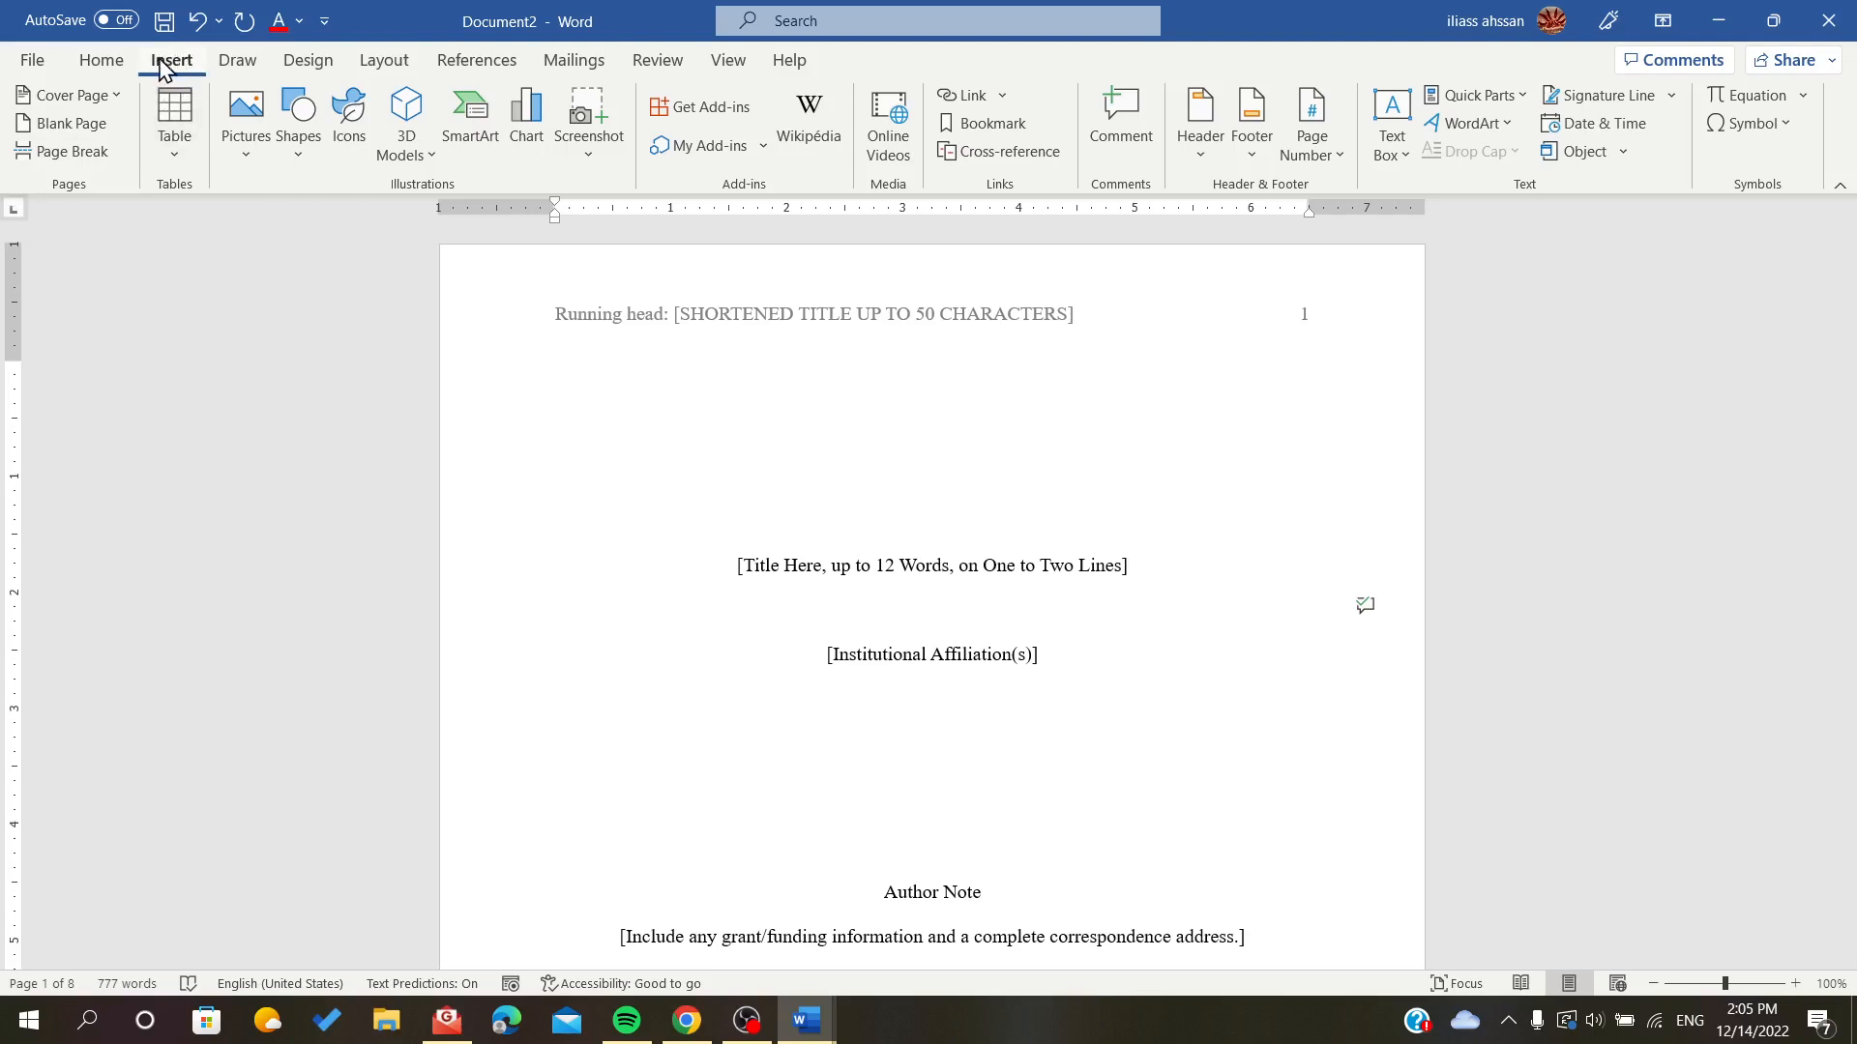
mouse_move(1120, 122)
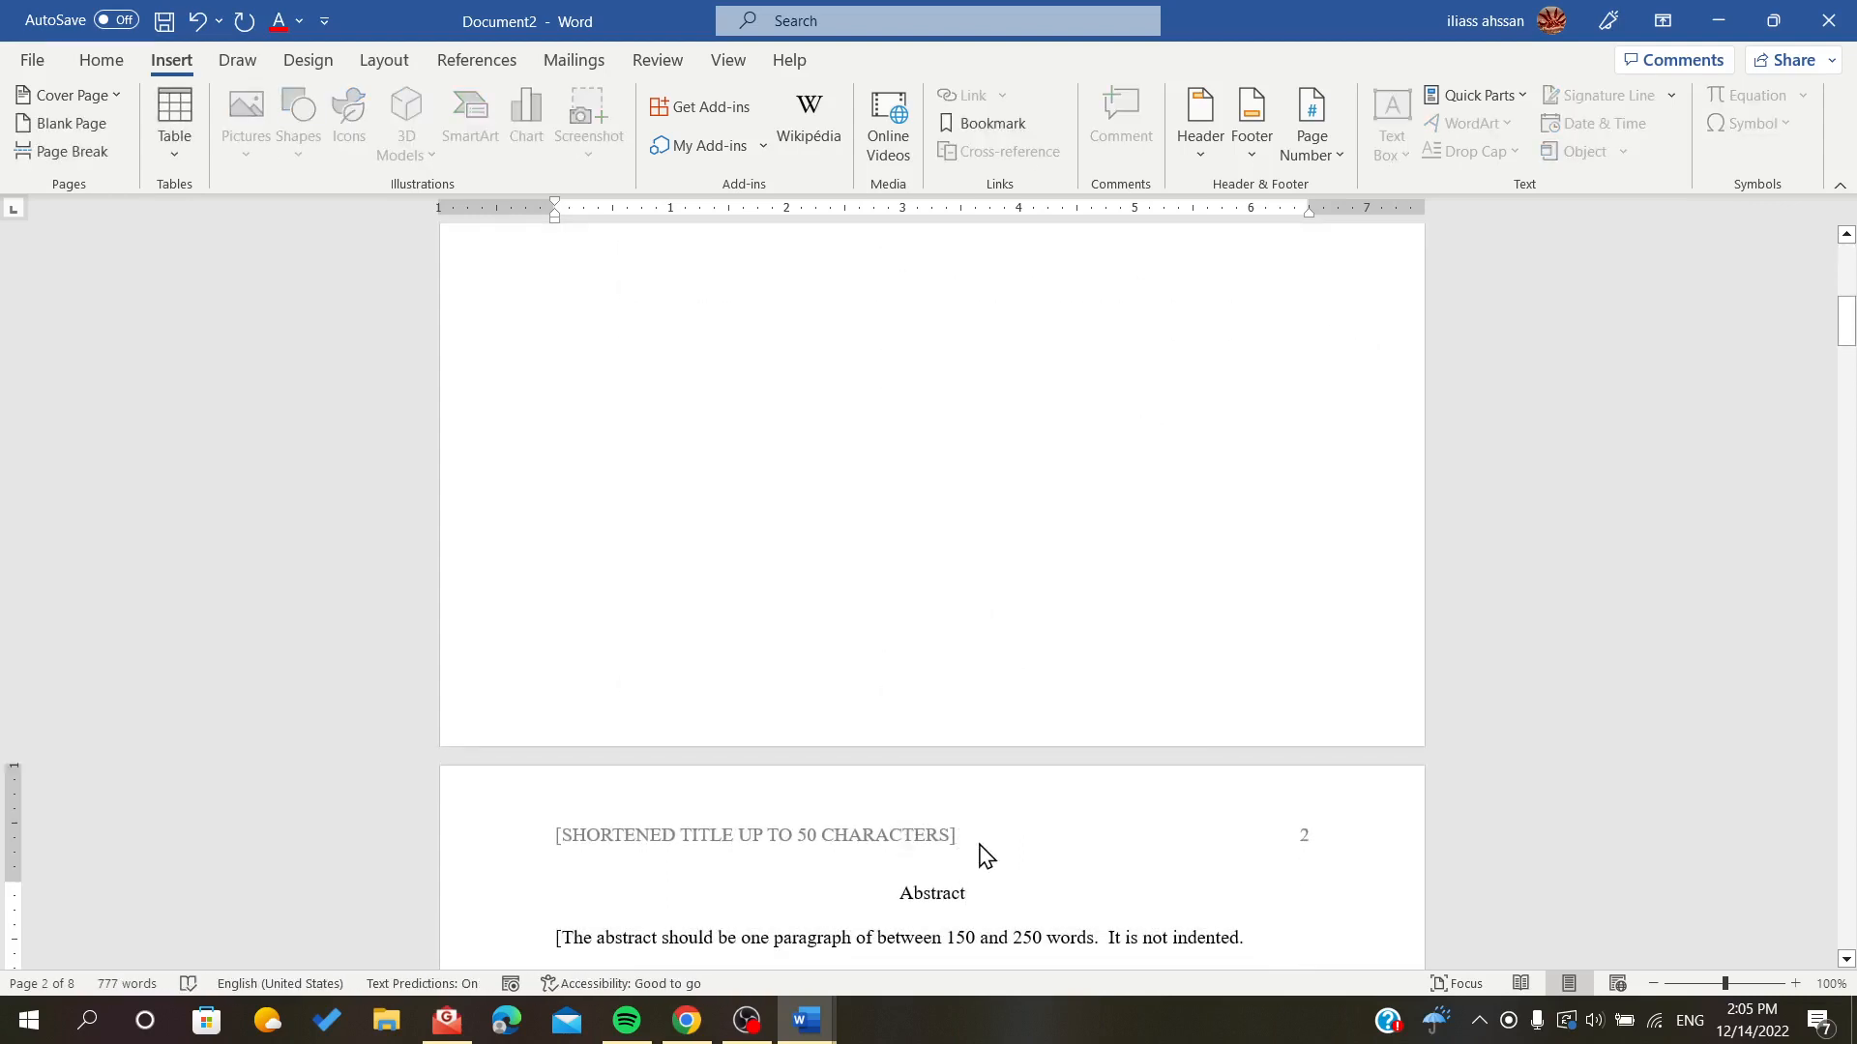
Step: Delete the abstract placeholder paragraph and add a comment reading 'Good' on the Abstract heading
double_click(930, 893)
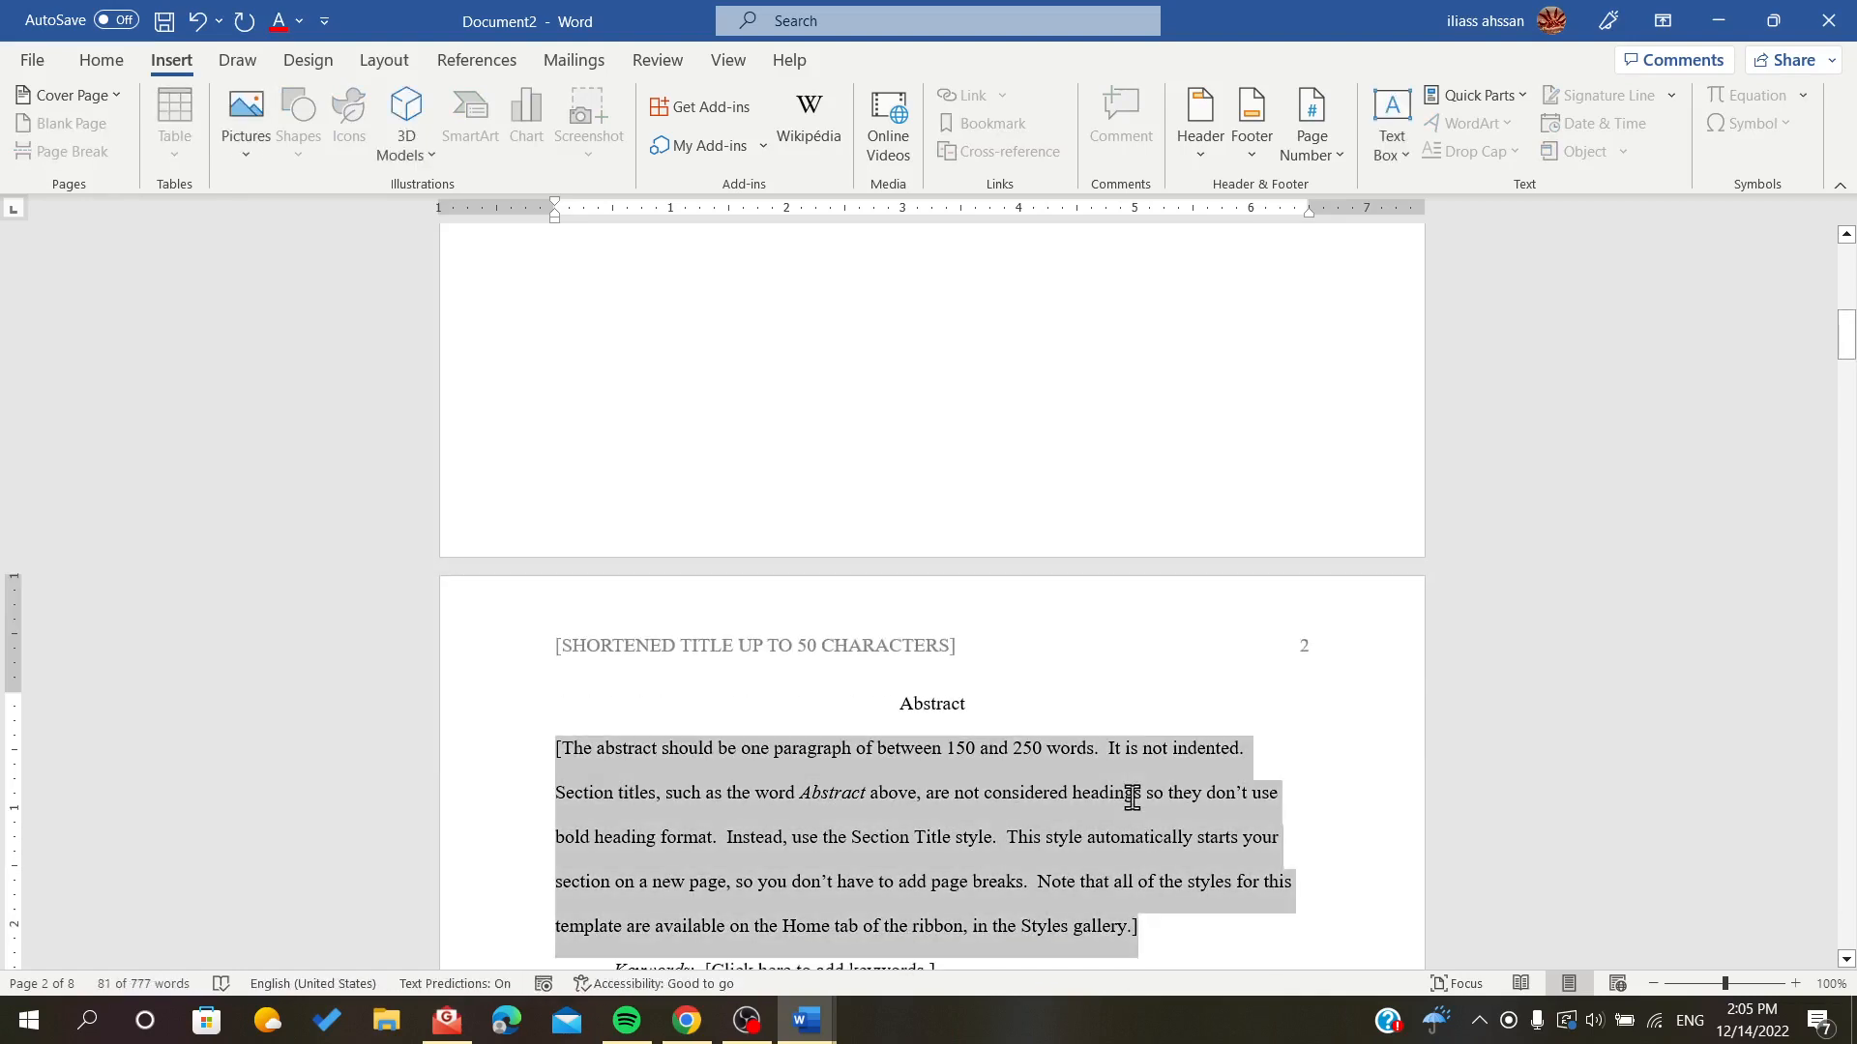
key("delete")
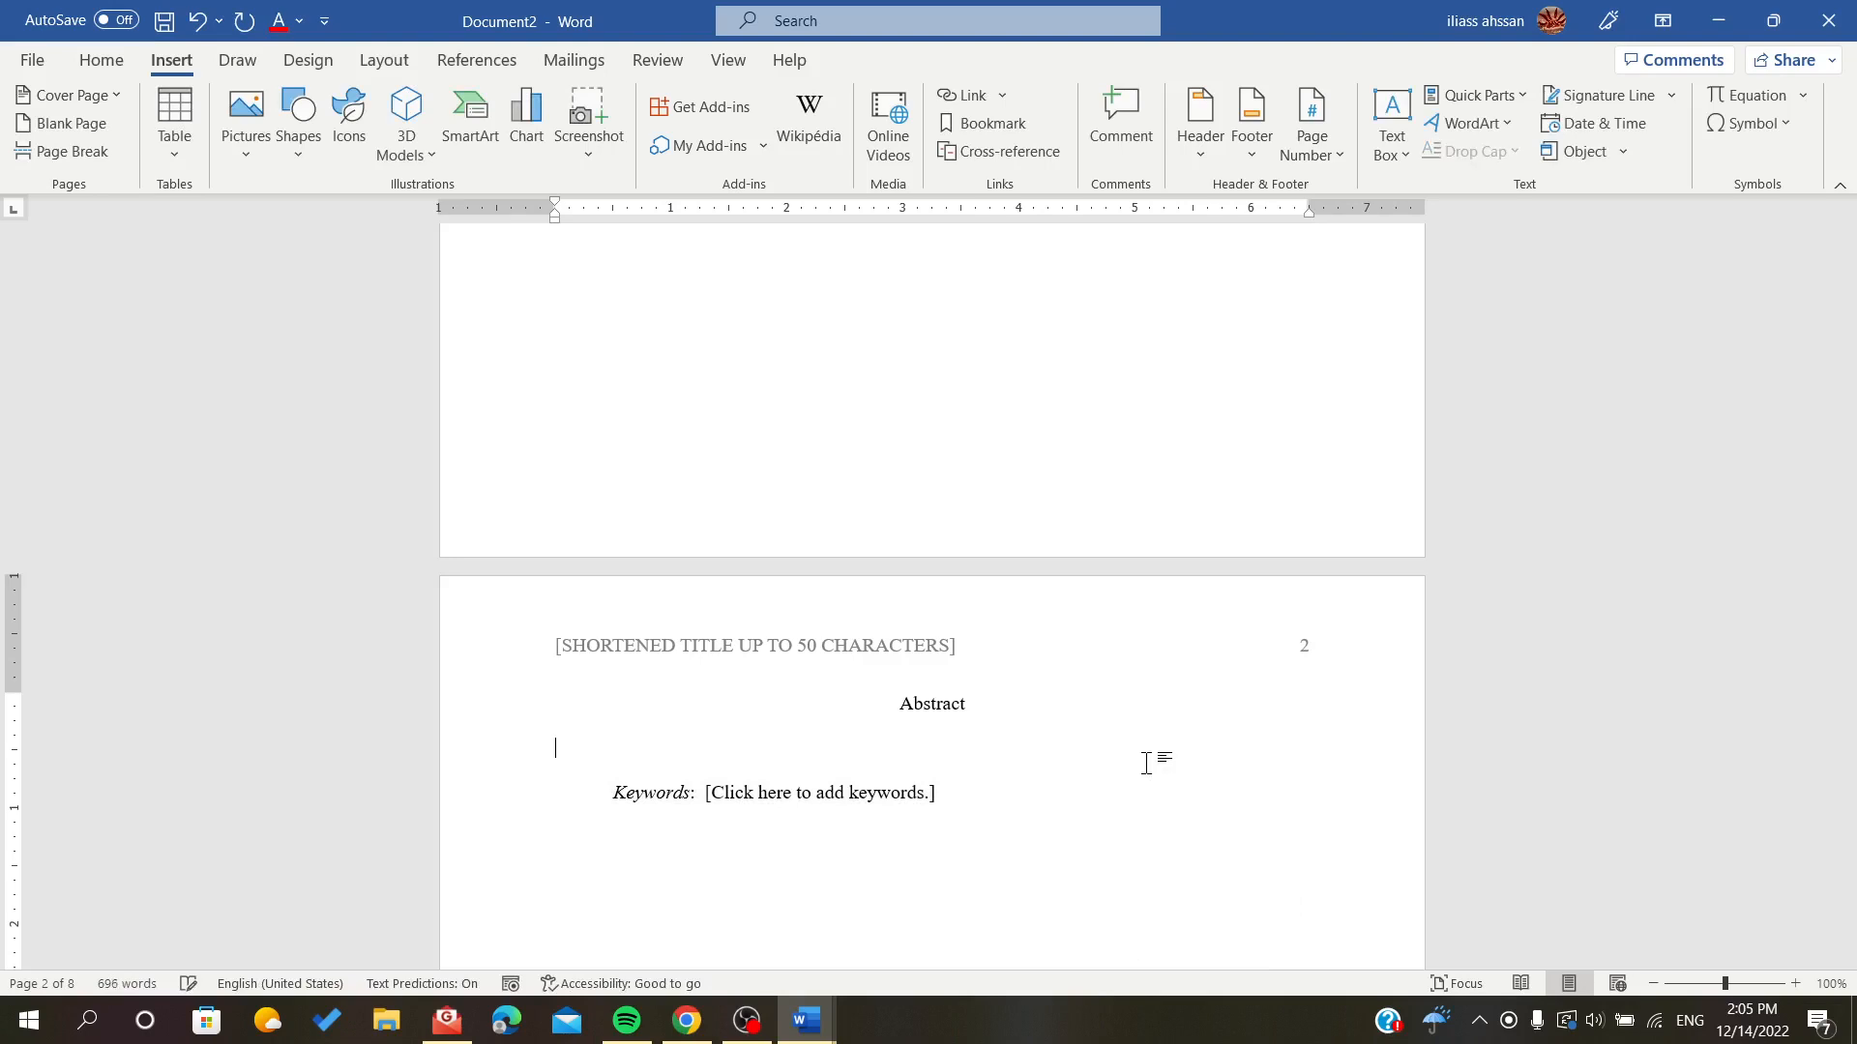
left_click(1118, 122)
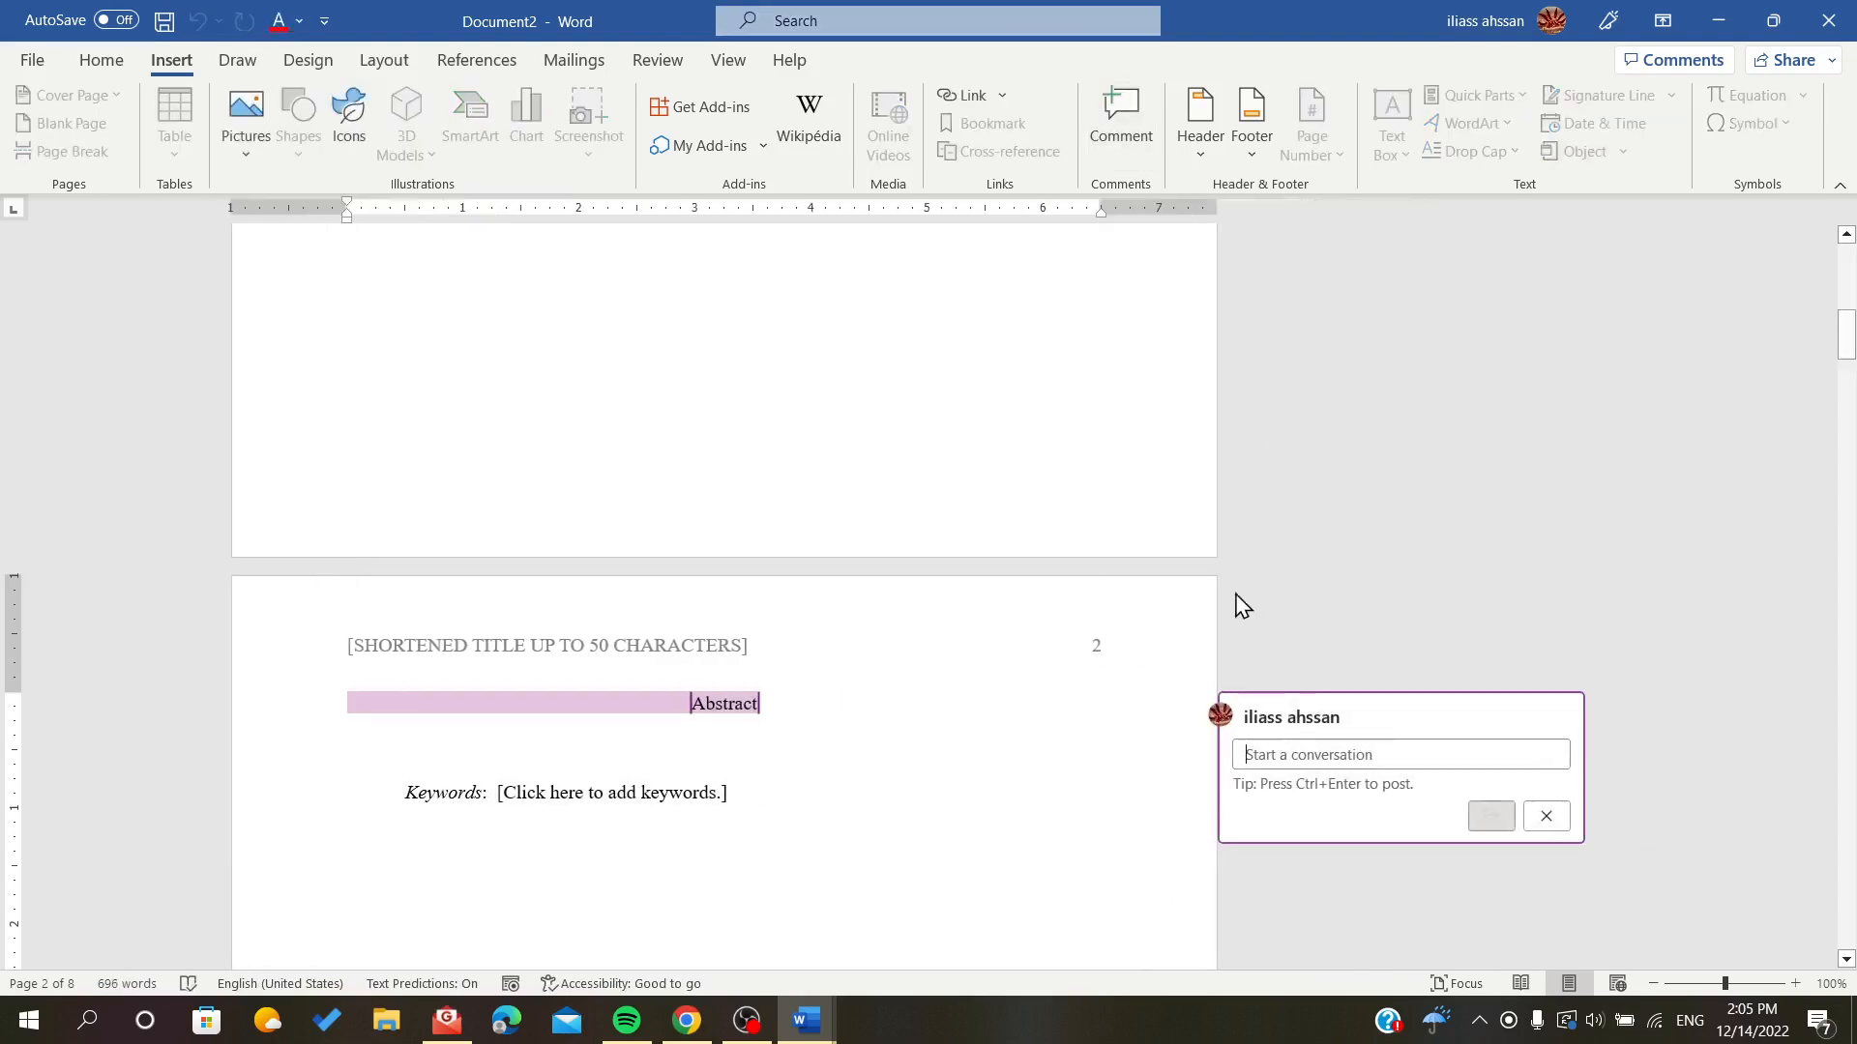
mouse_move(1118, 117)
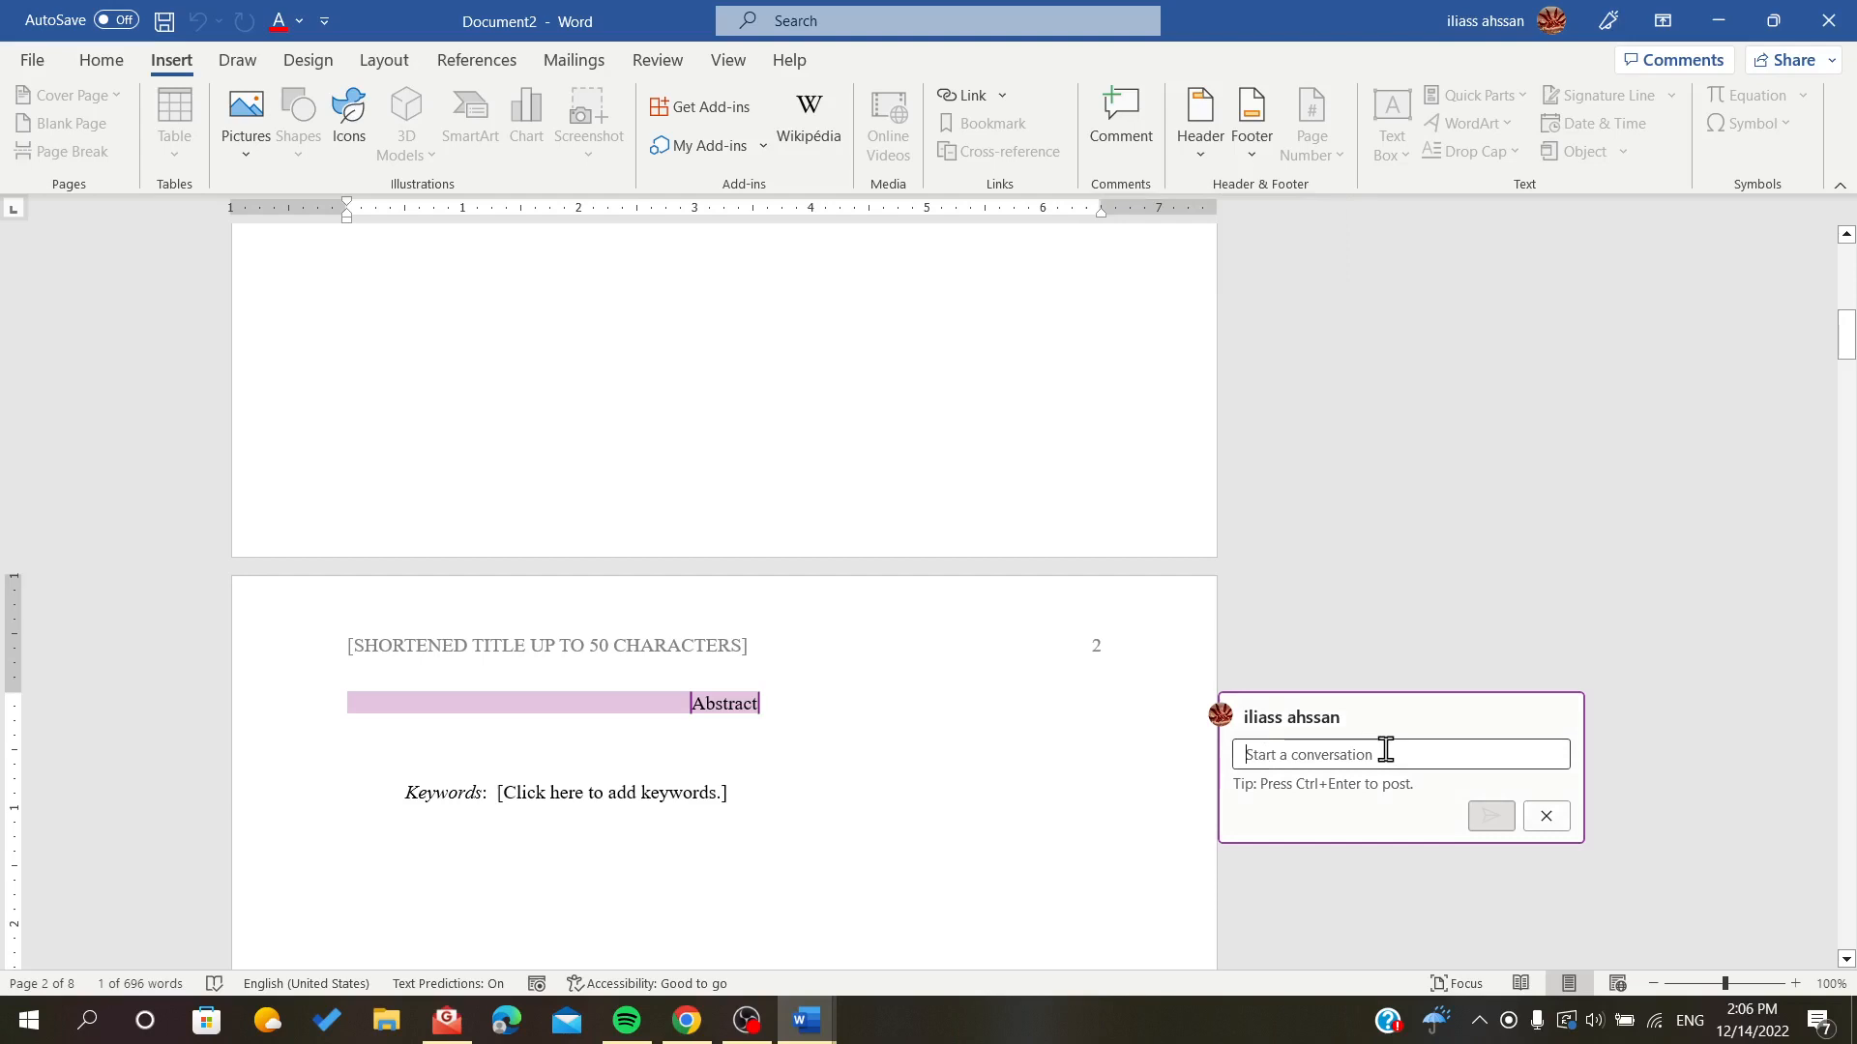
type("Good")
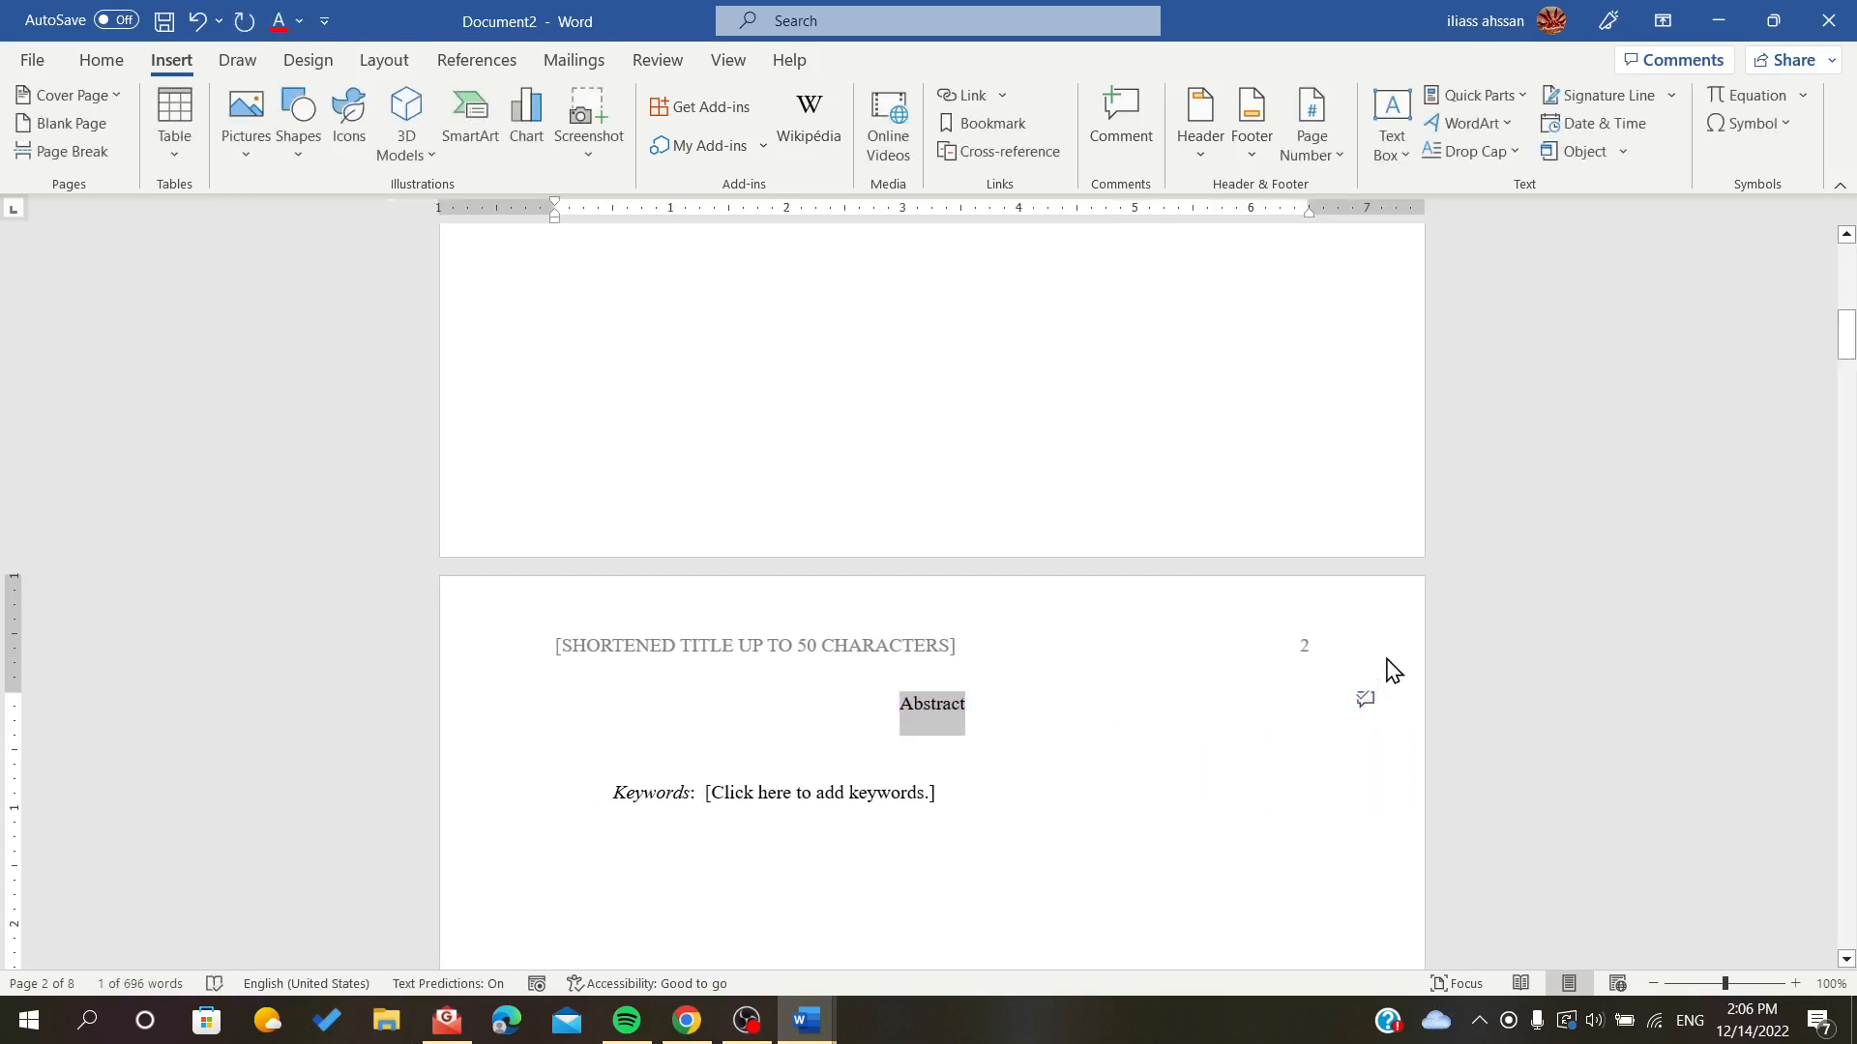
mouse_move(1147, 573)
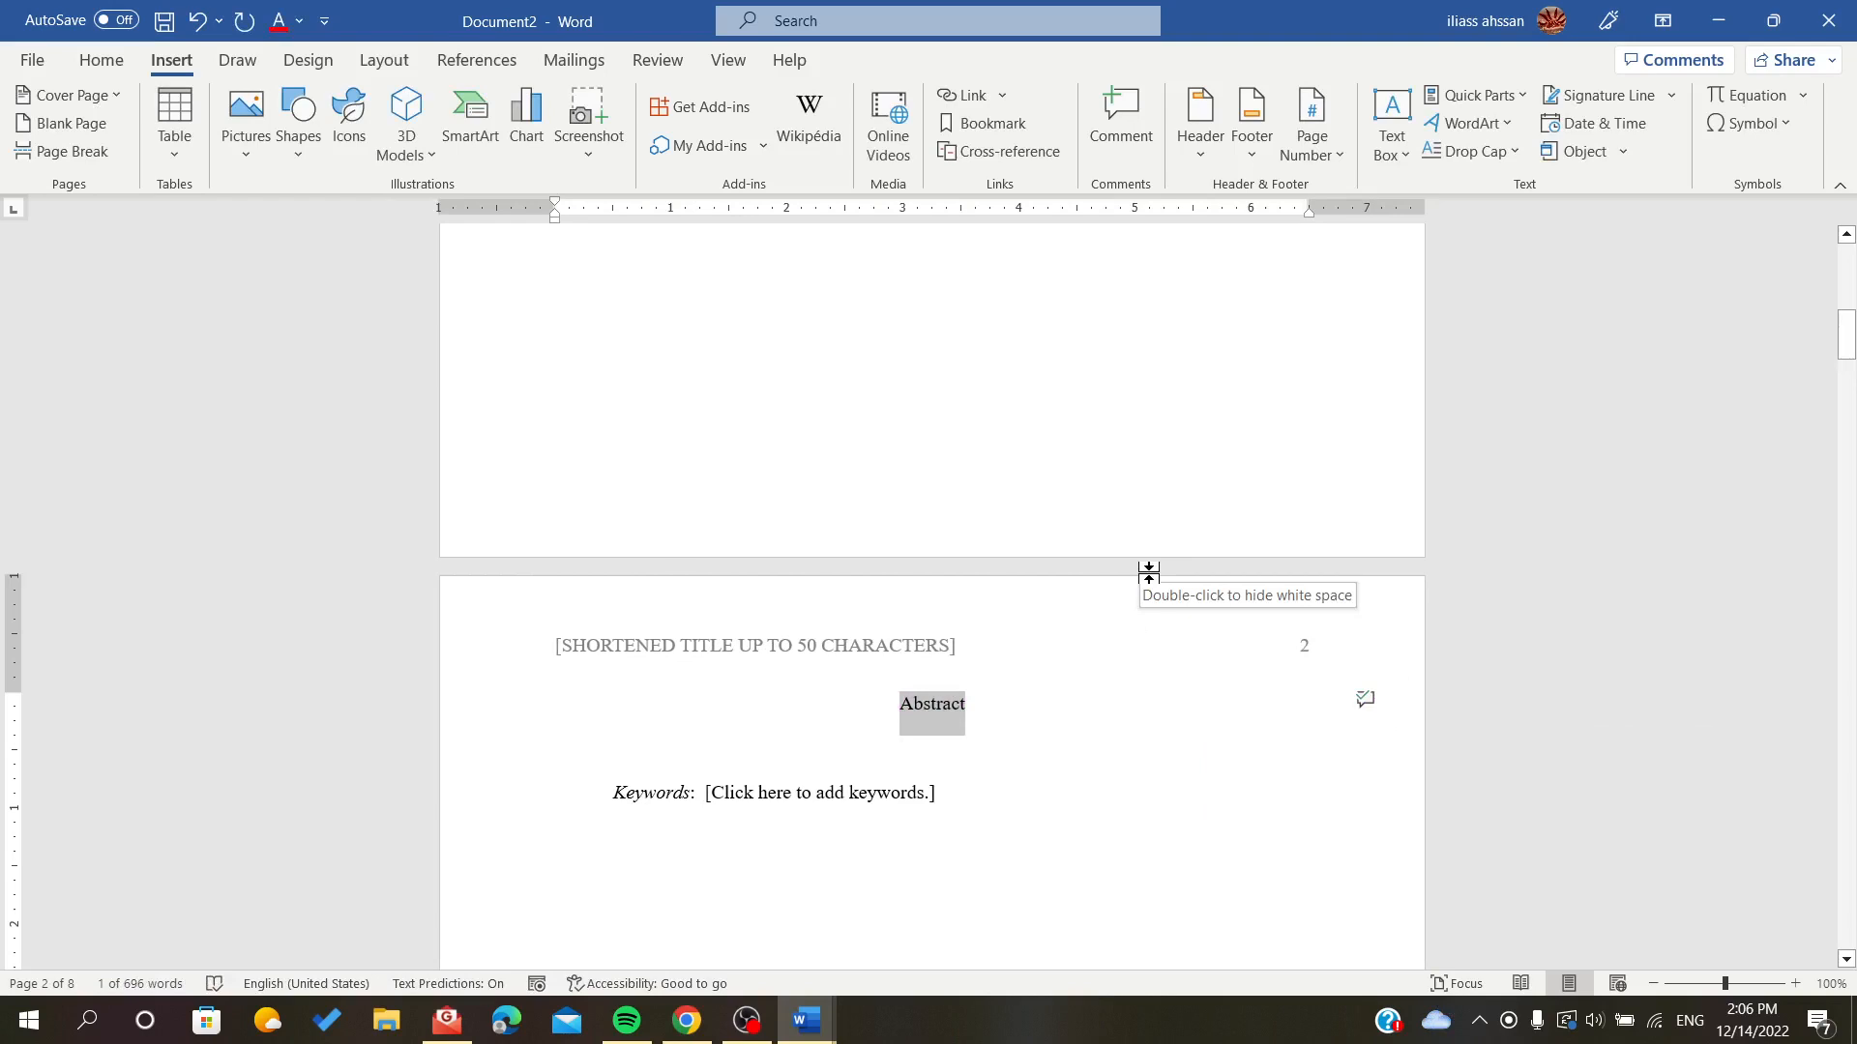
mouse_move(503, 288)
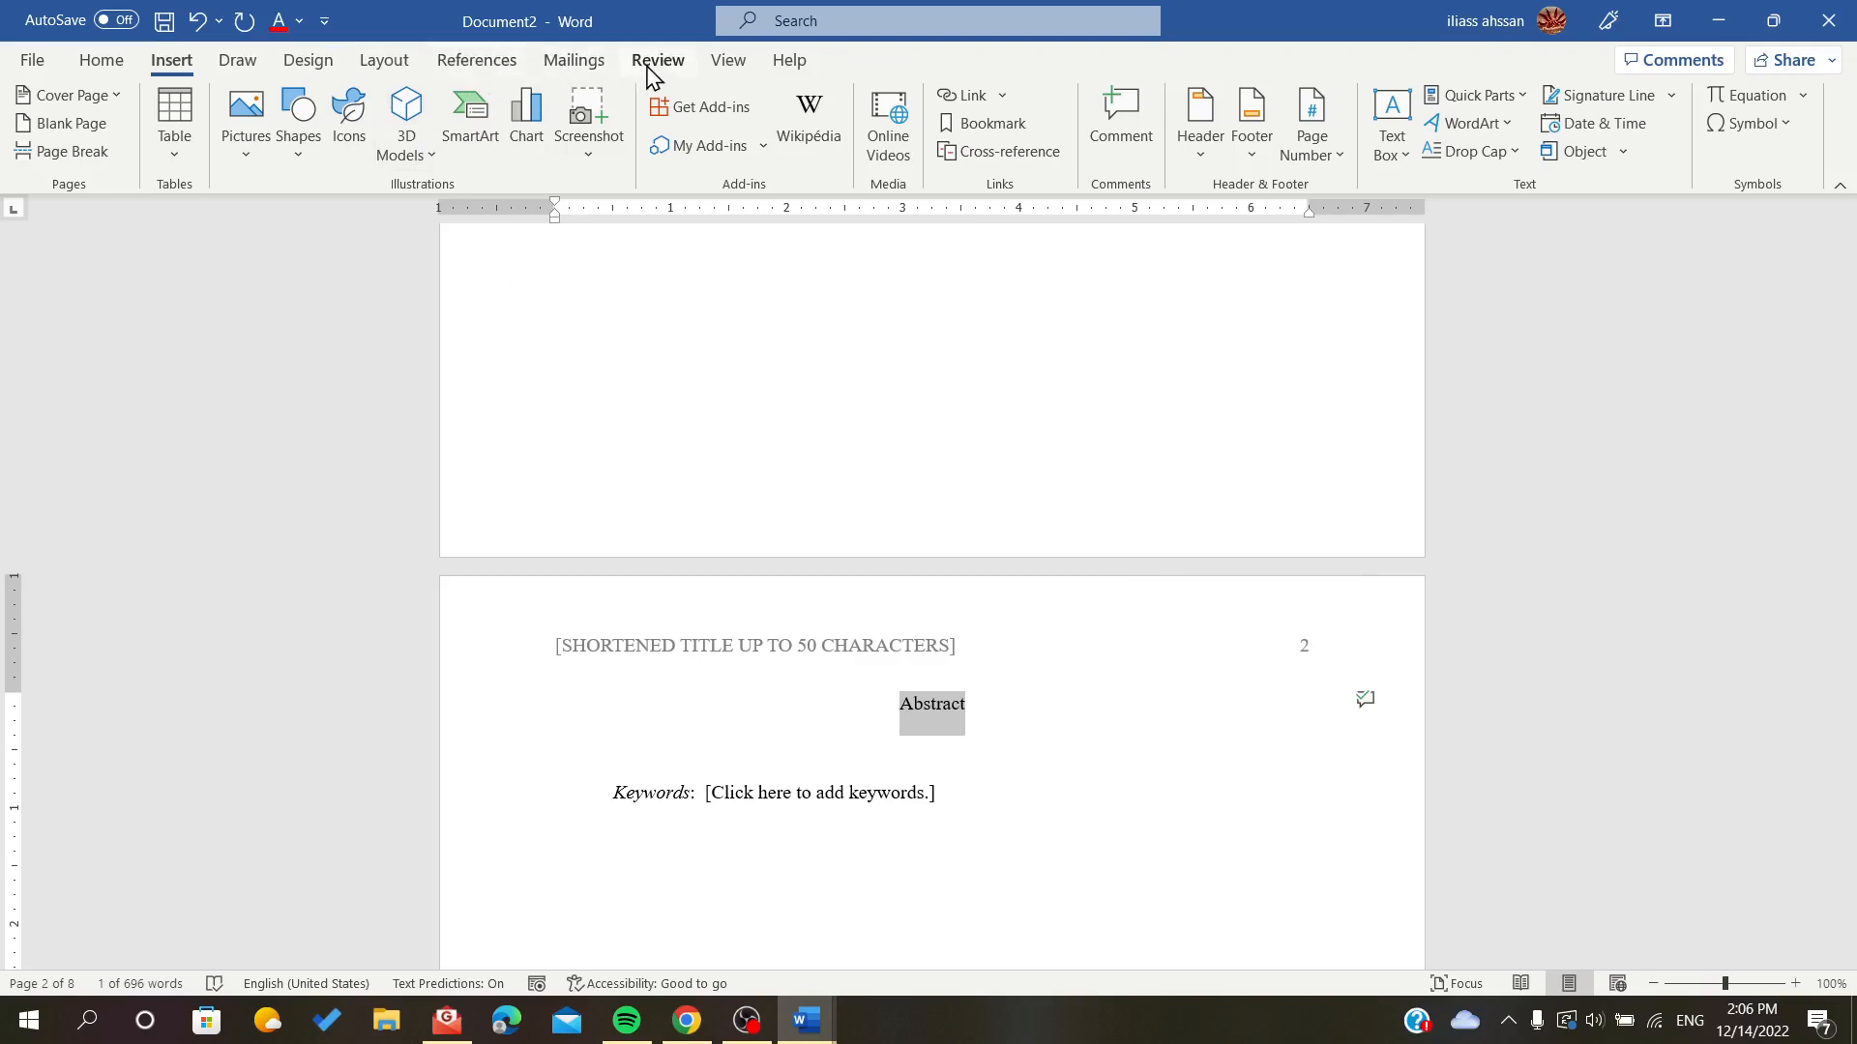
Step: Switch to the Review ribbon to reach the comment display options
left_click(658, 60)
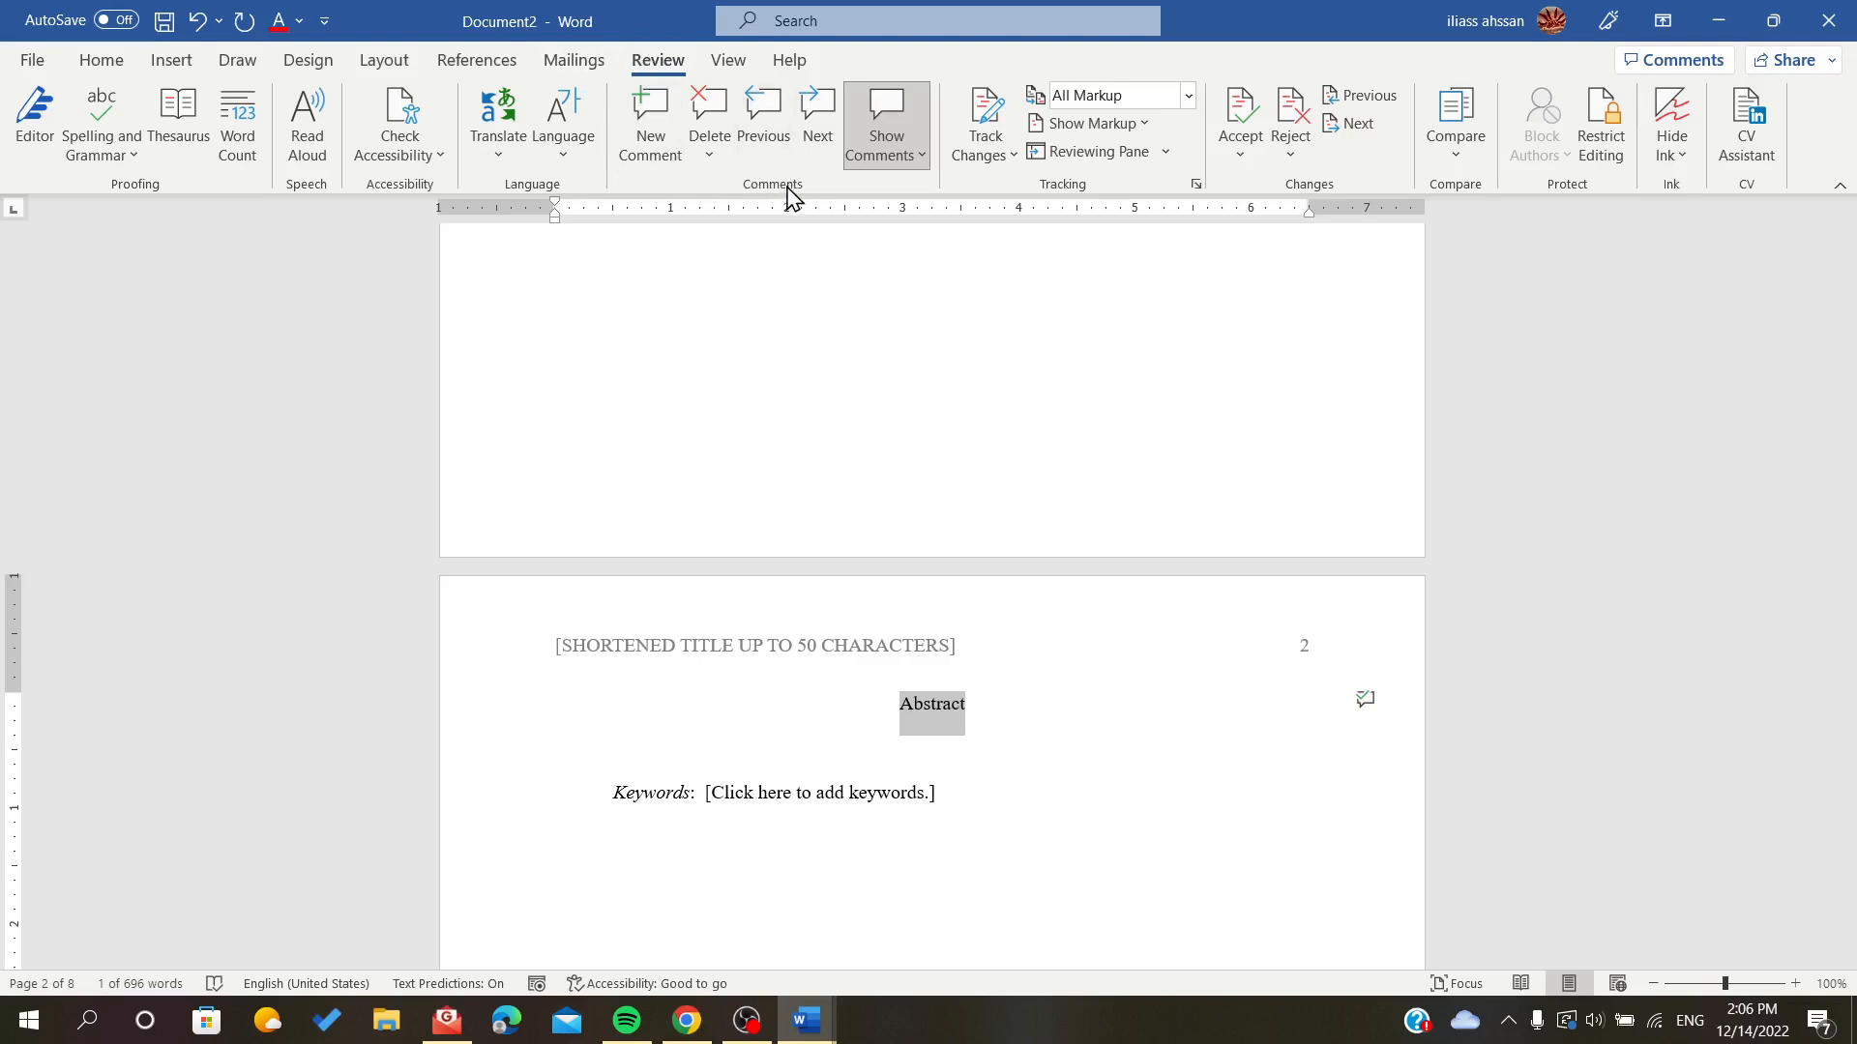
mouse_move(727, 212)
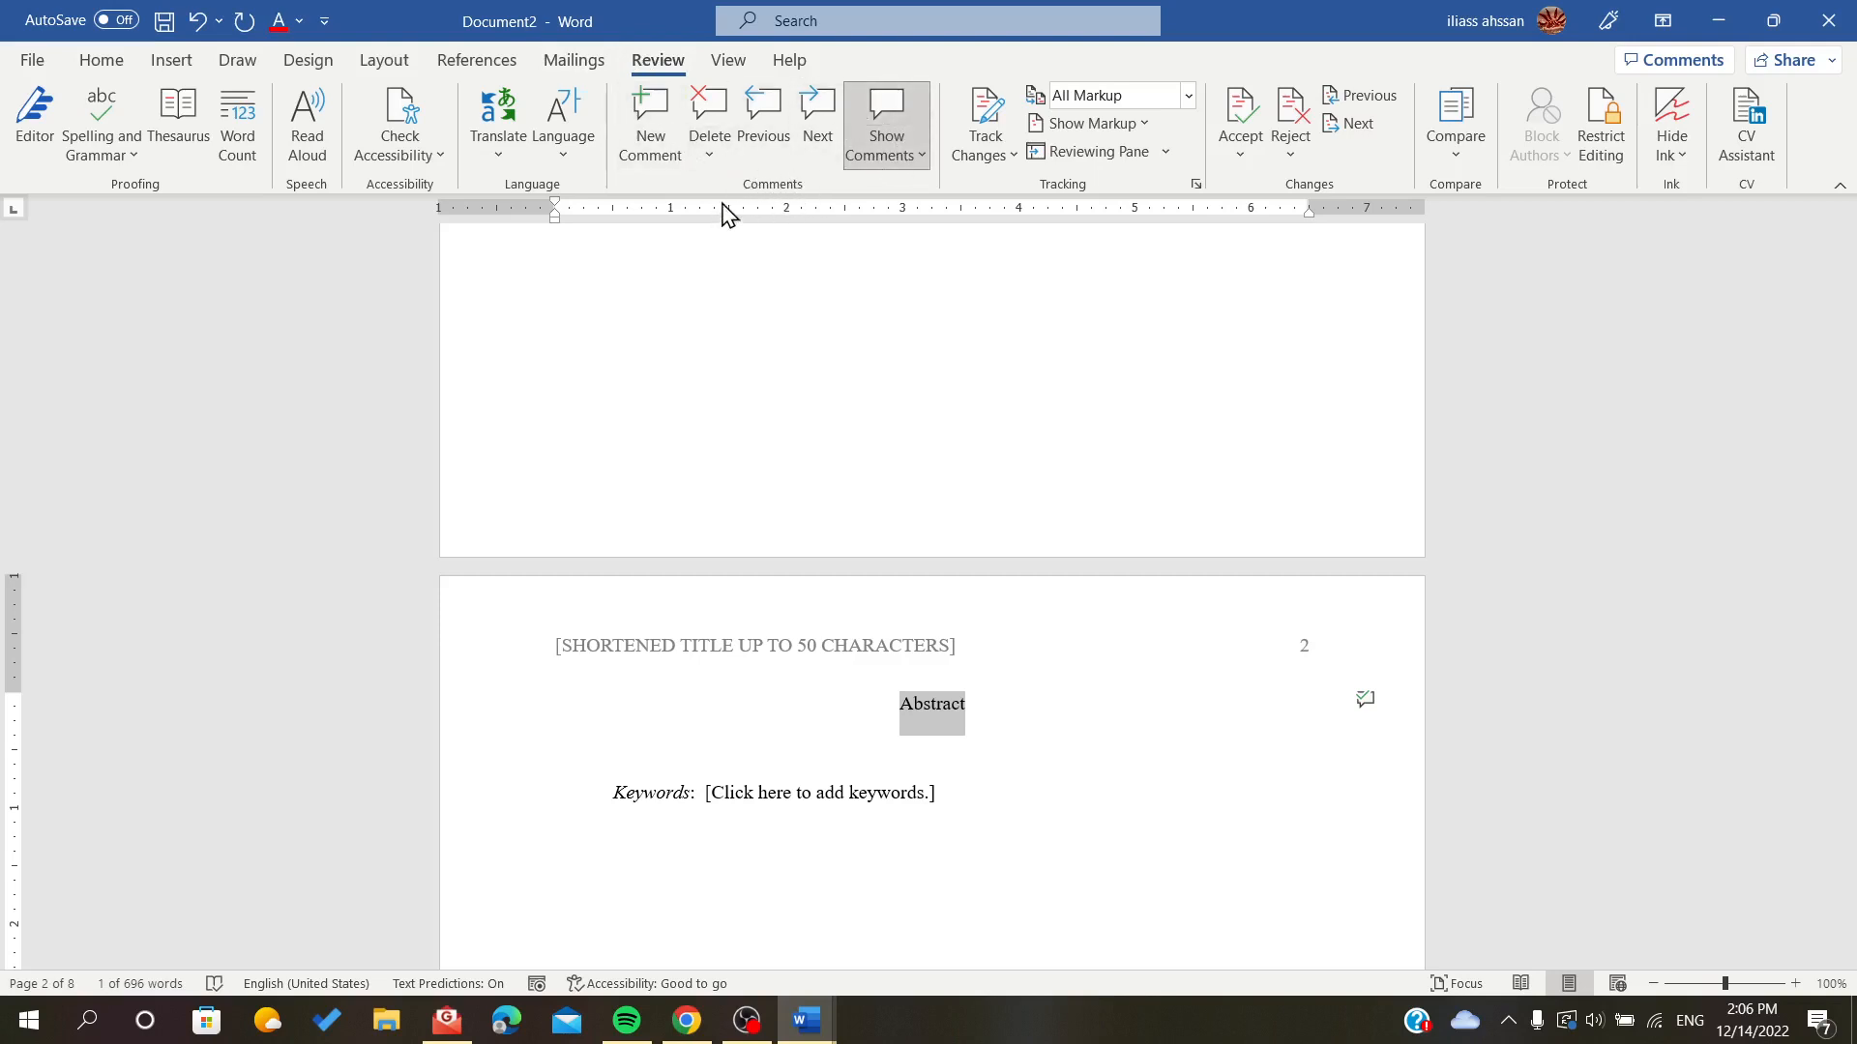
mouse_move(650, 122)
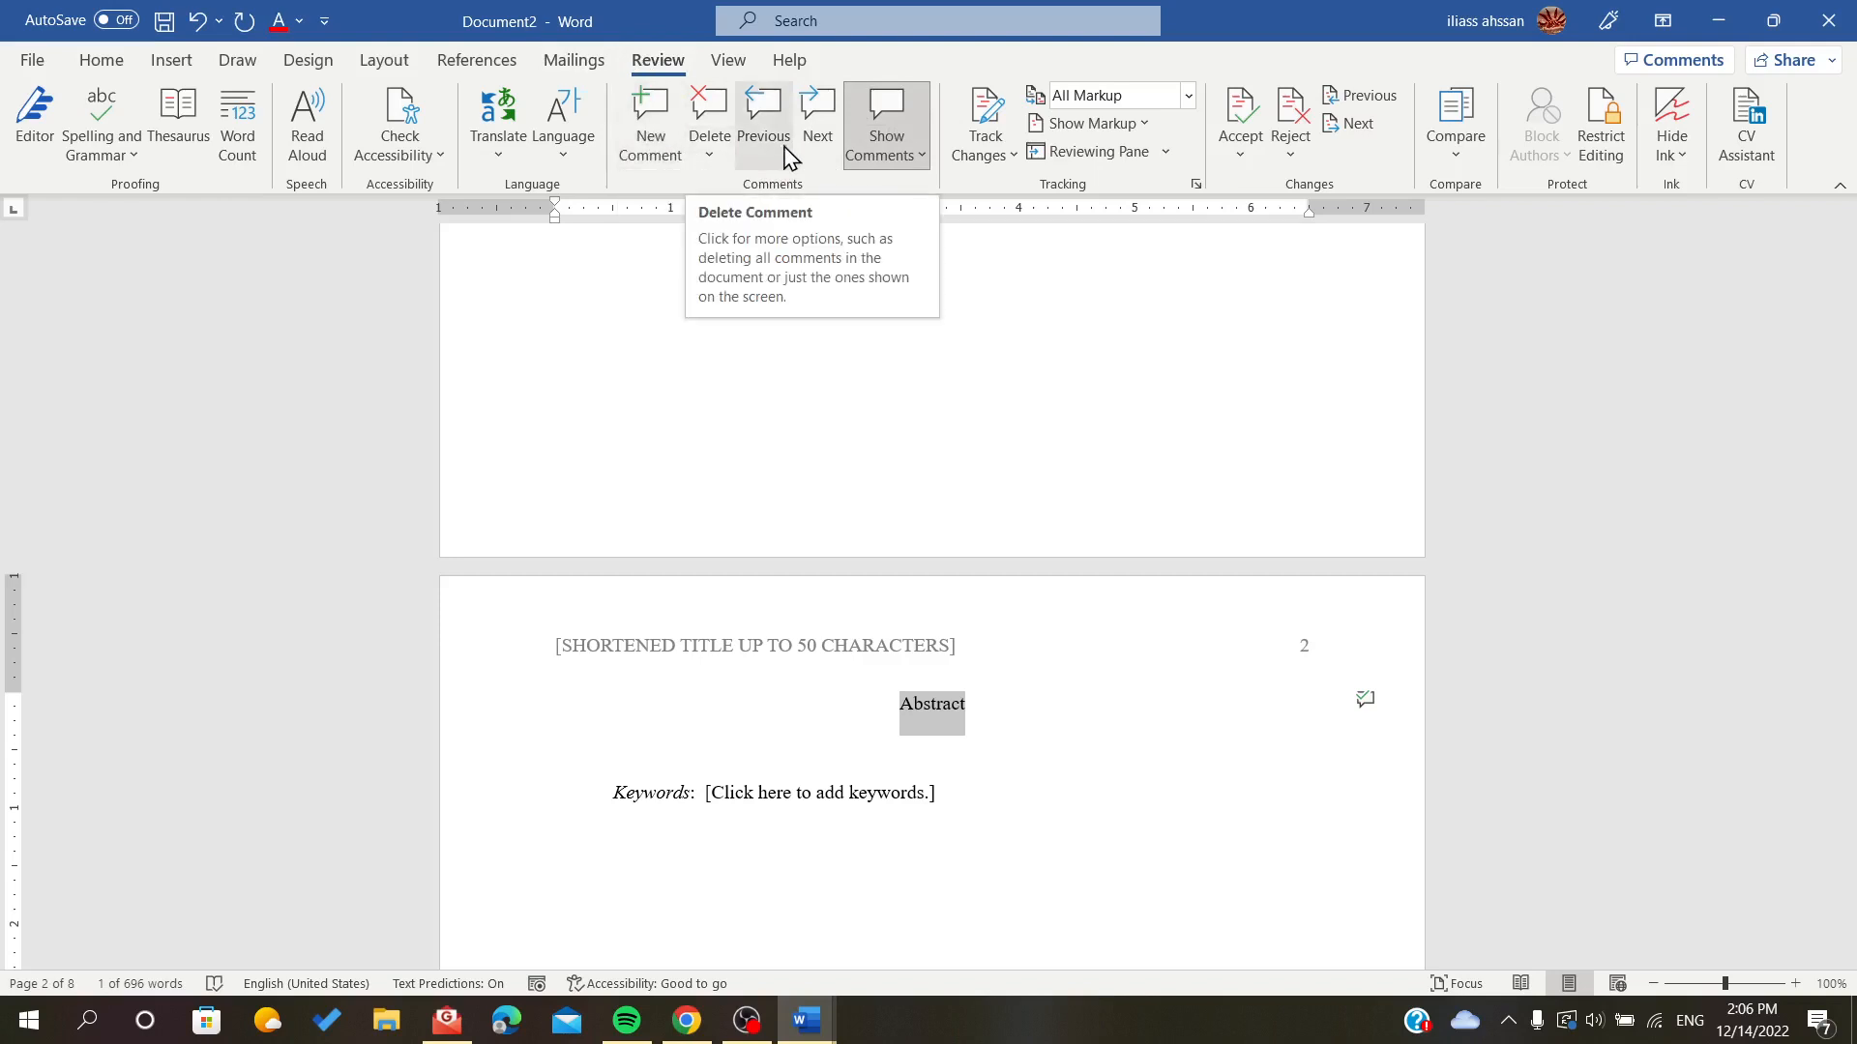
mouse_move(817, 106)
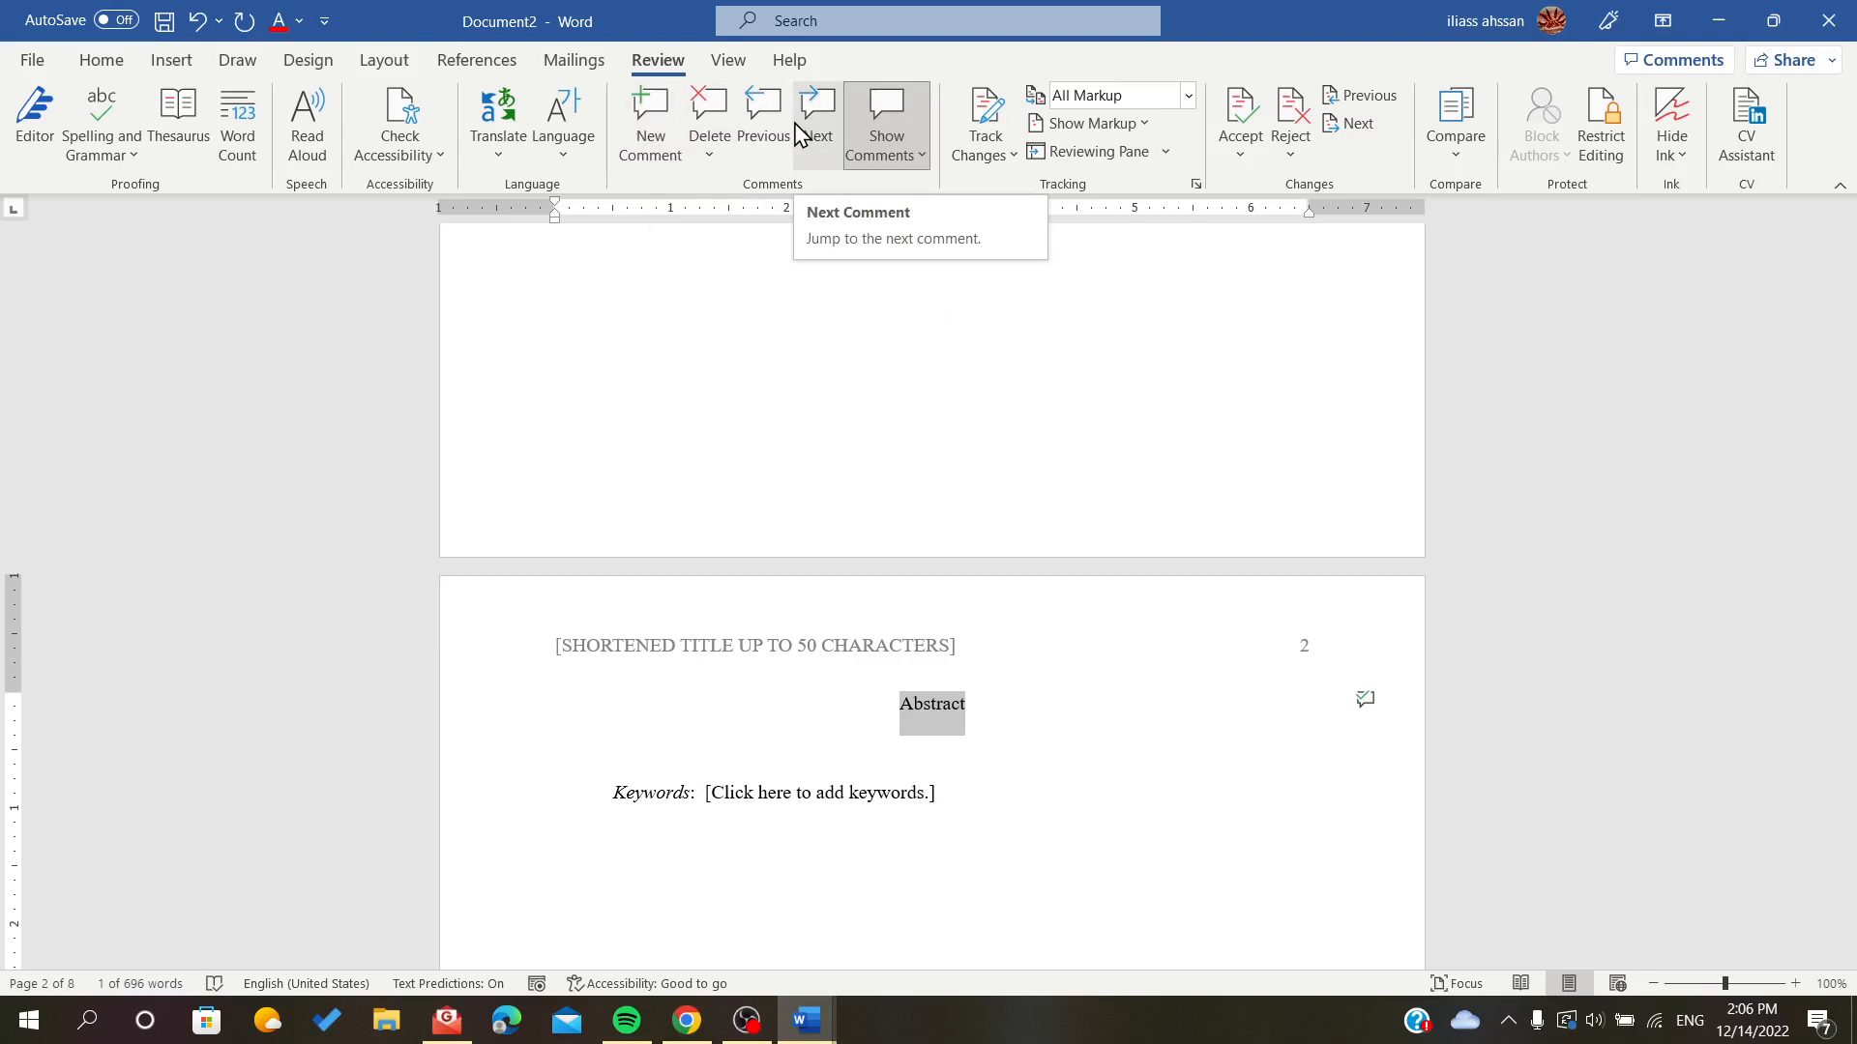
mouse_move(749, 171)
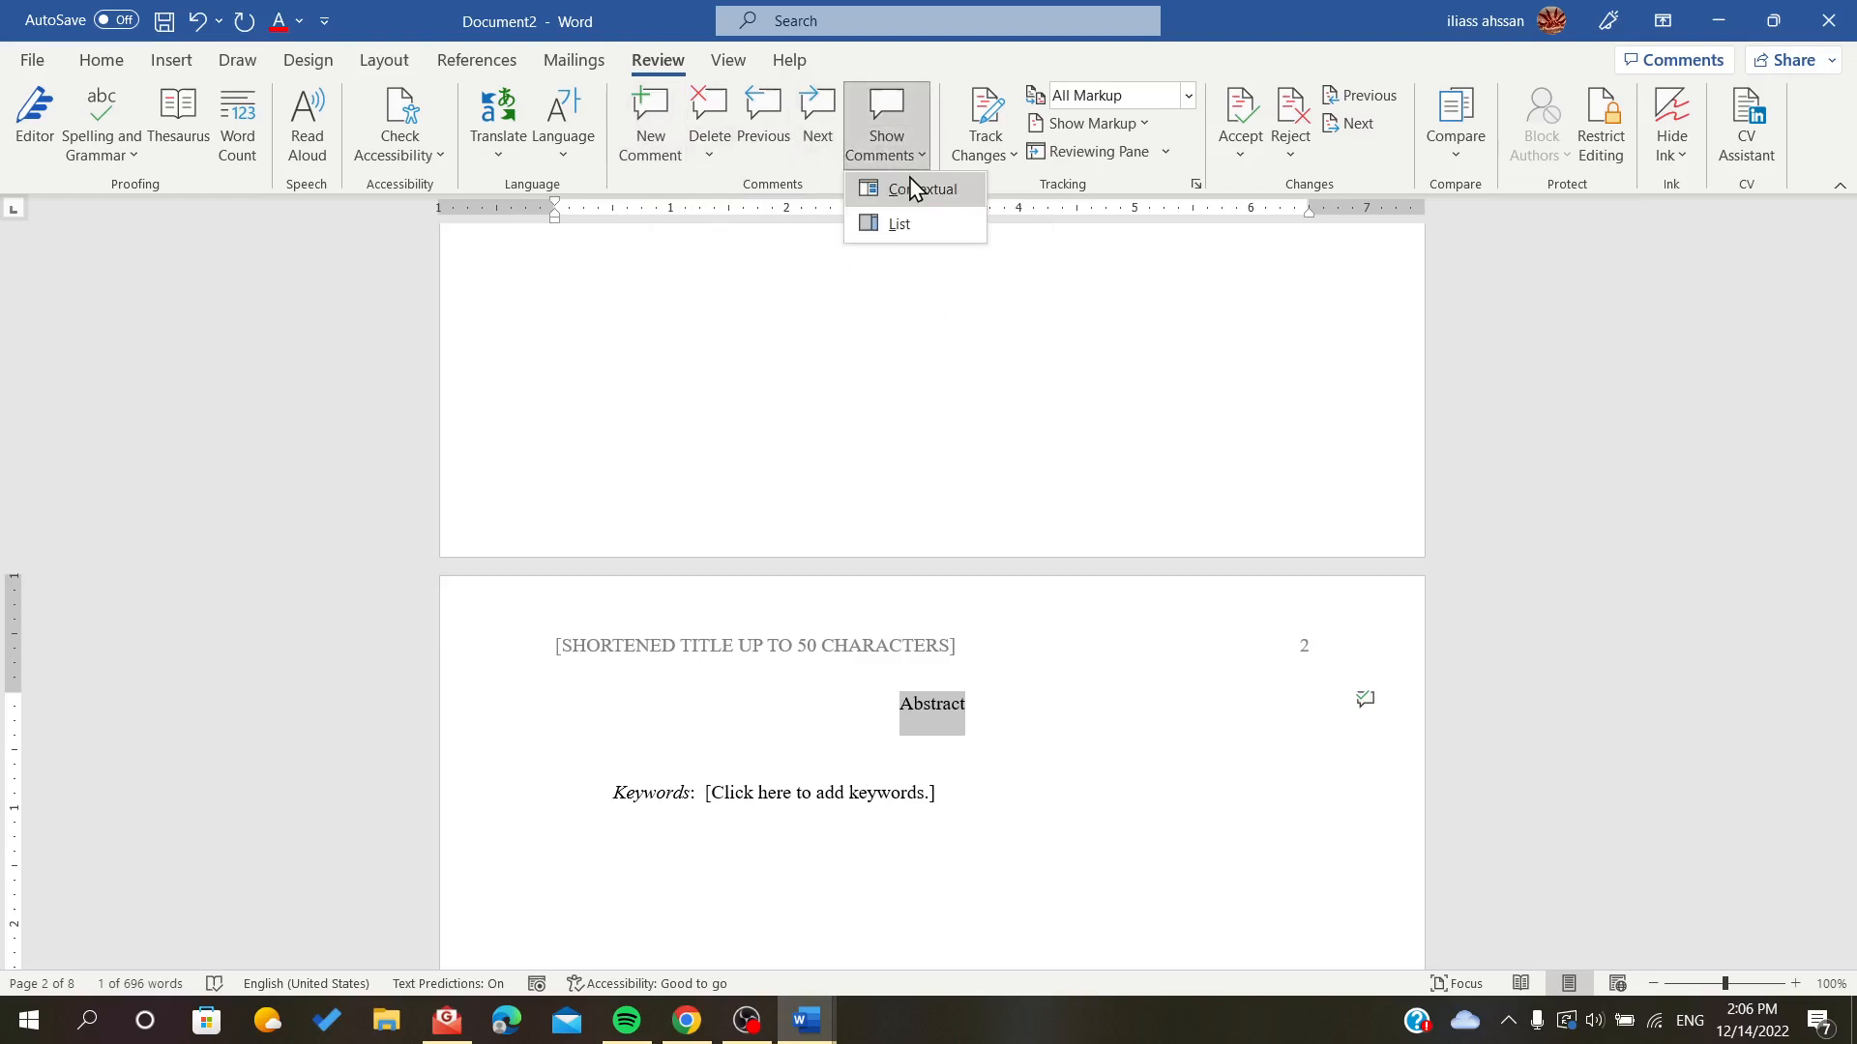
Step: Show comments as a List so the Comments pane opens beside the page
left_click(884, 106)
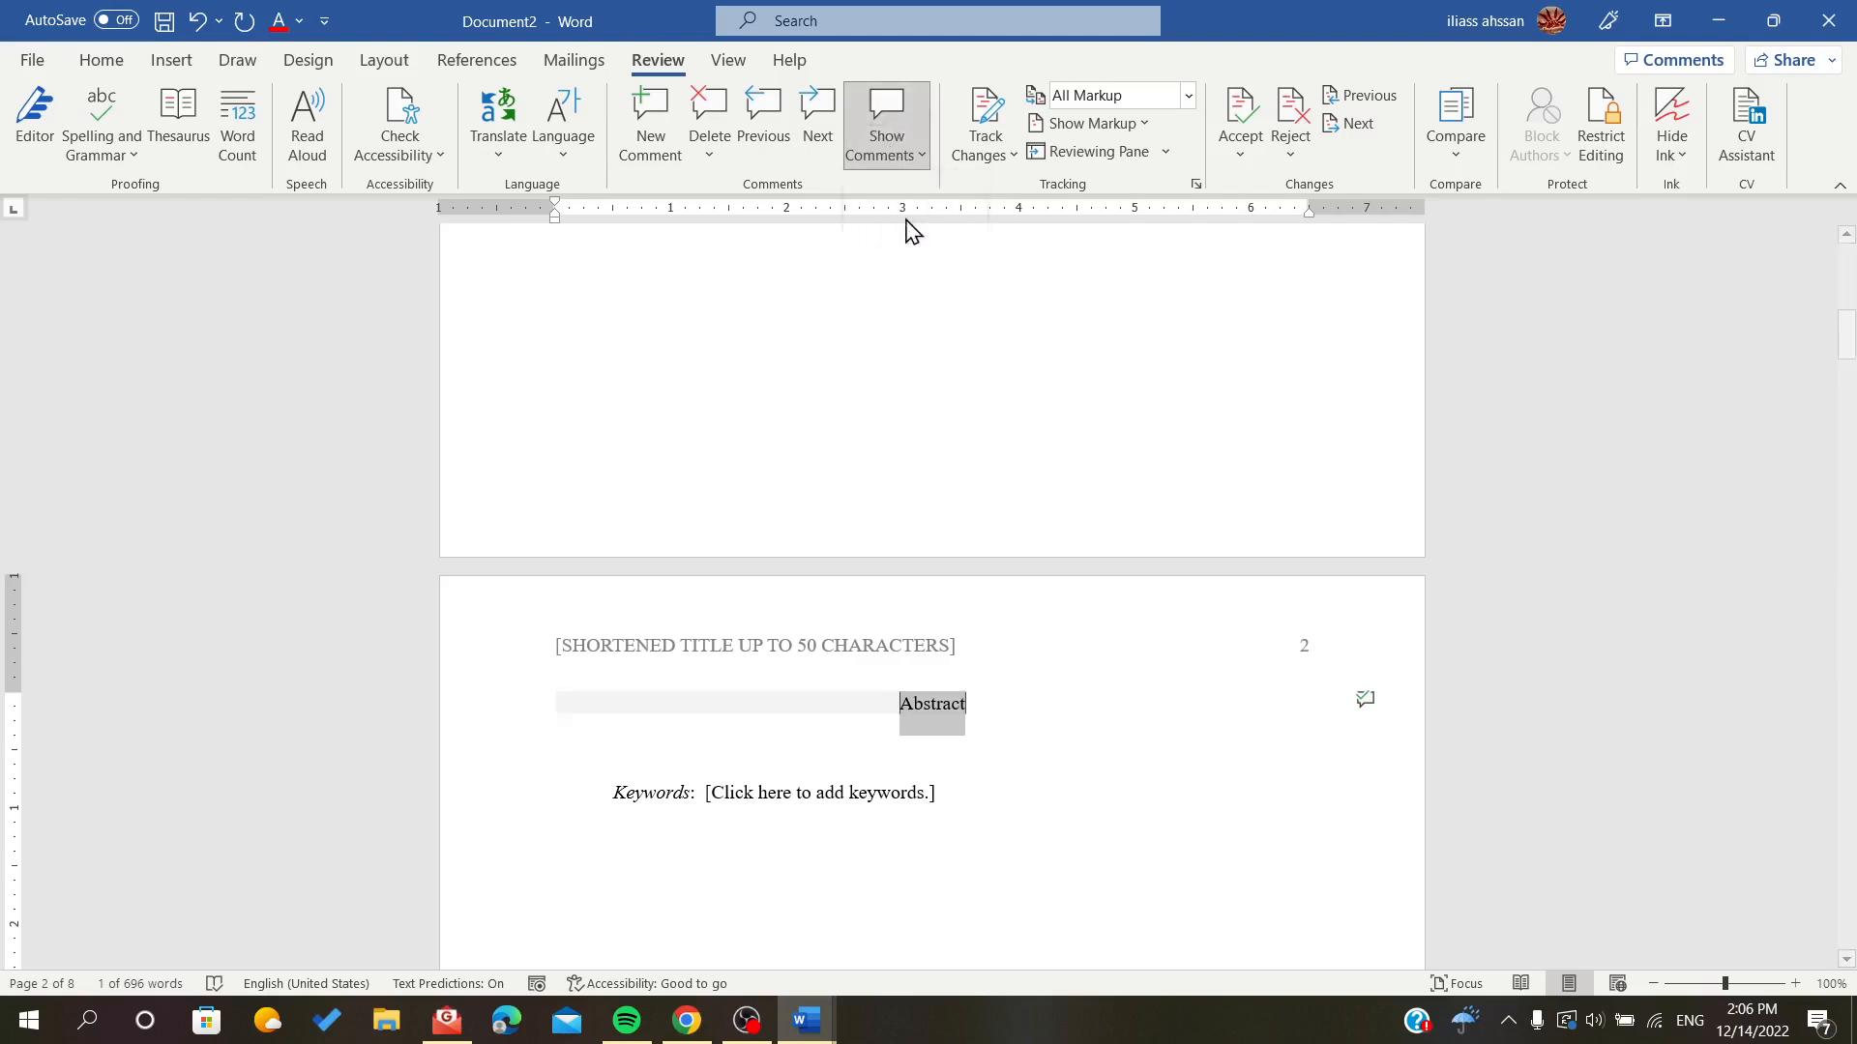
left_click(884, 112)
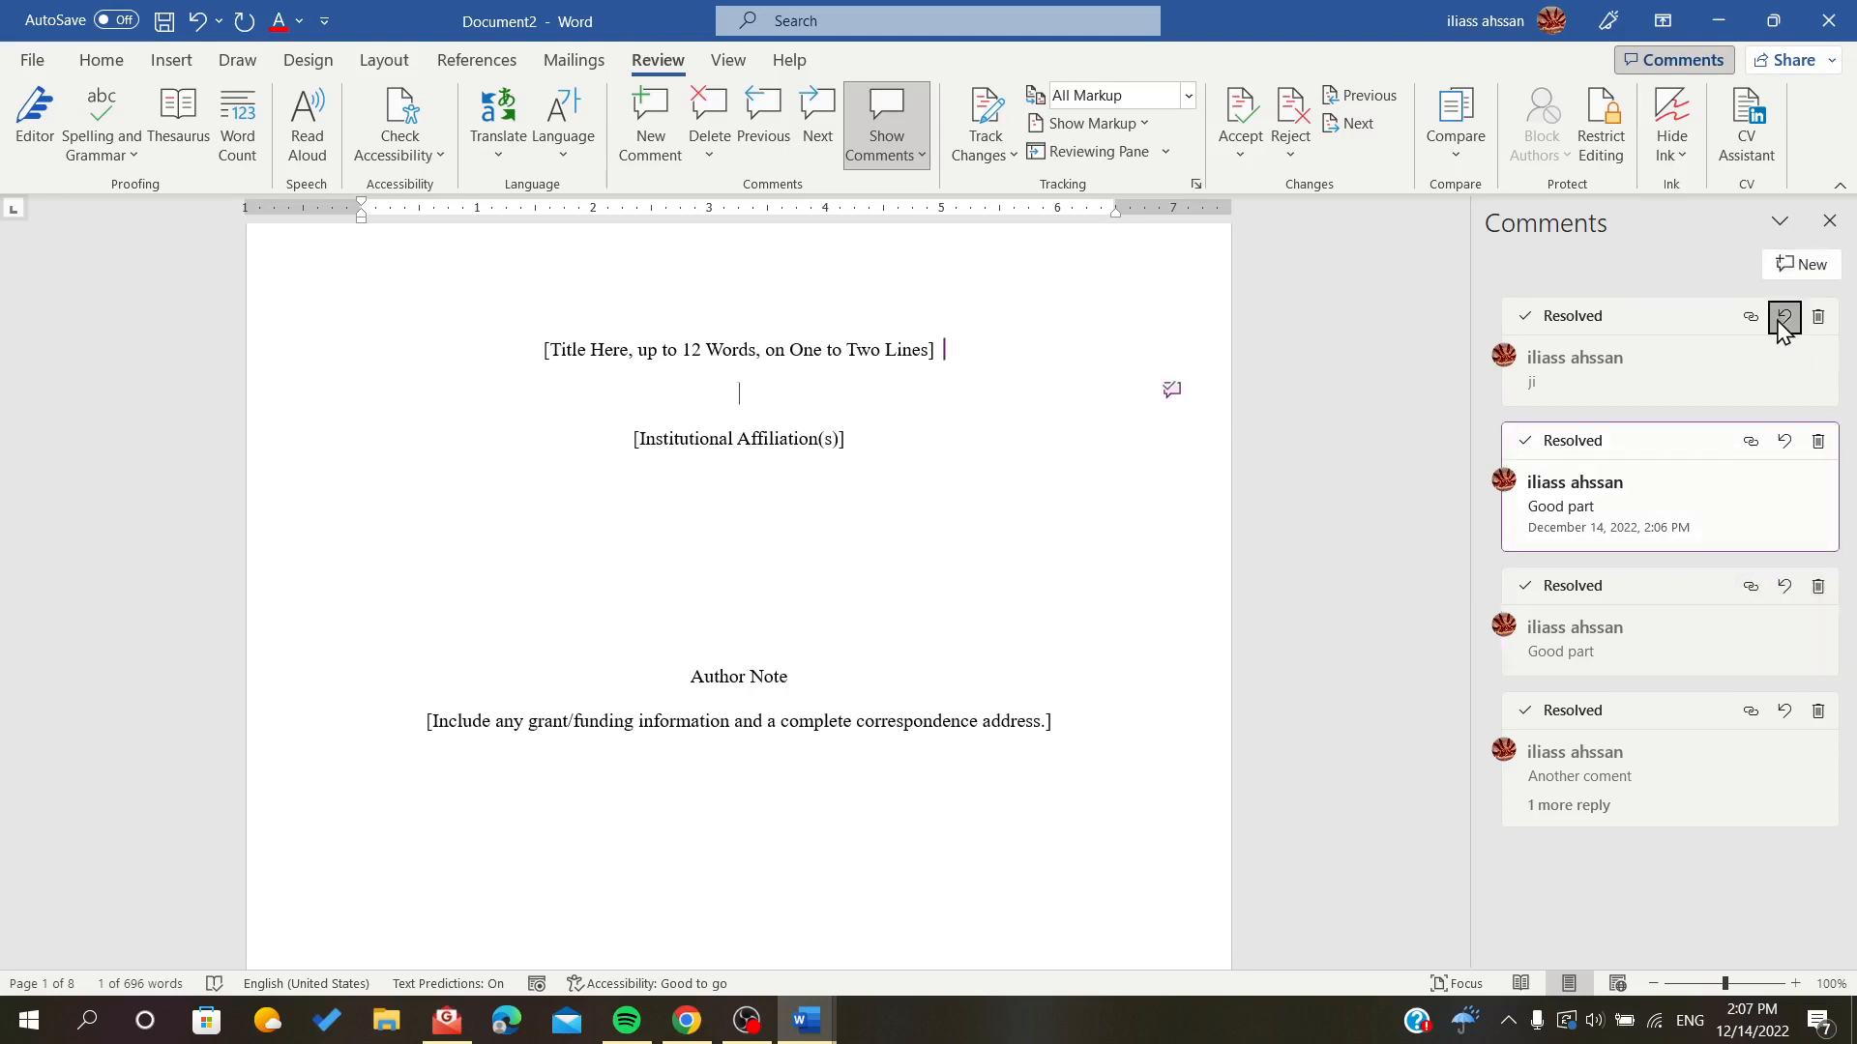
Step: Reopen the resolved jj comment and post a 'Thank you' reply to it
left_click(1783, 315)
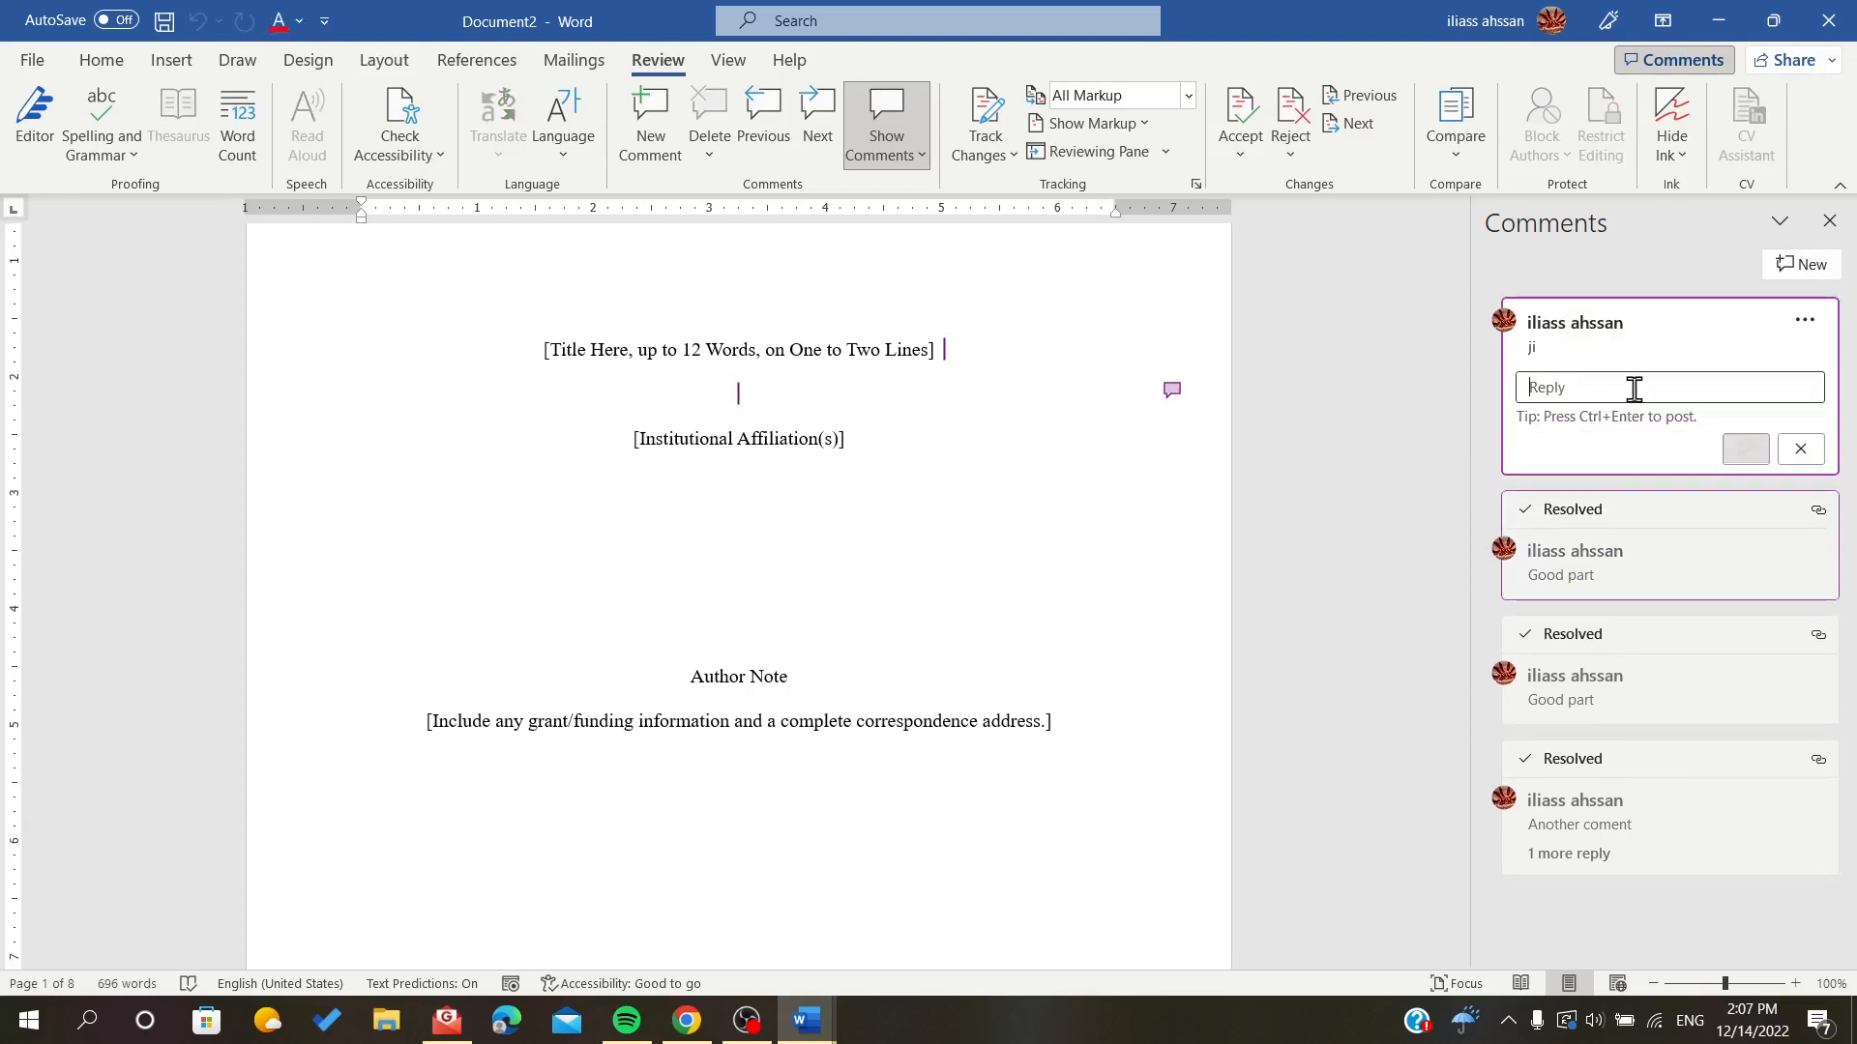
type("Thank you")
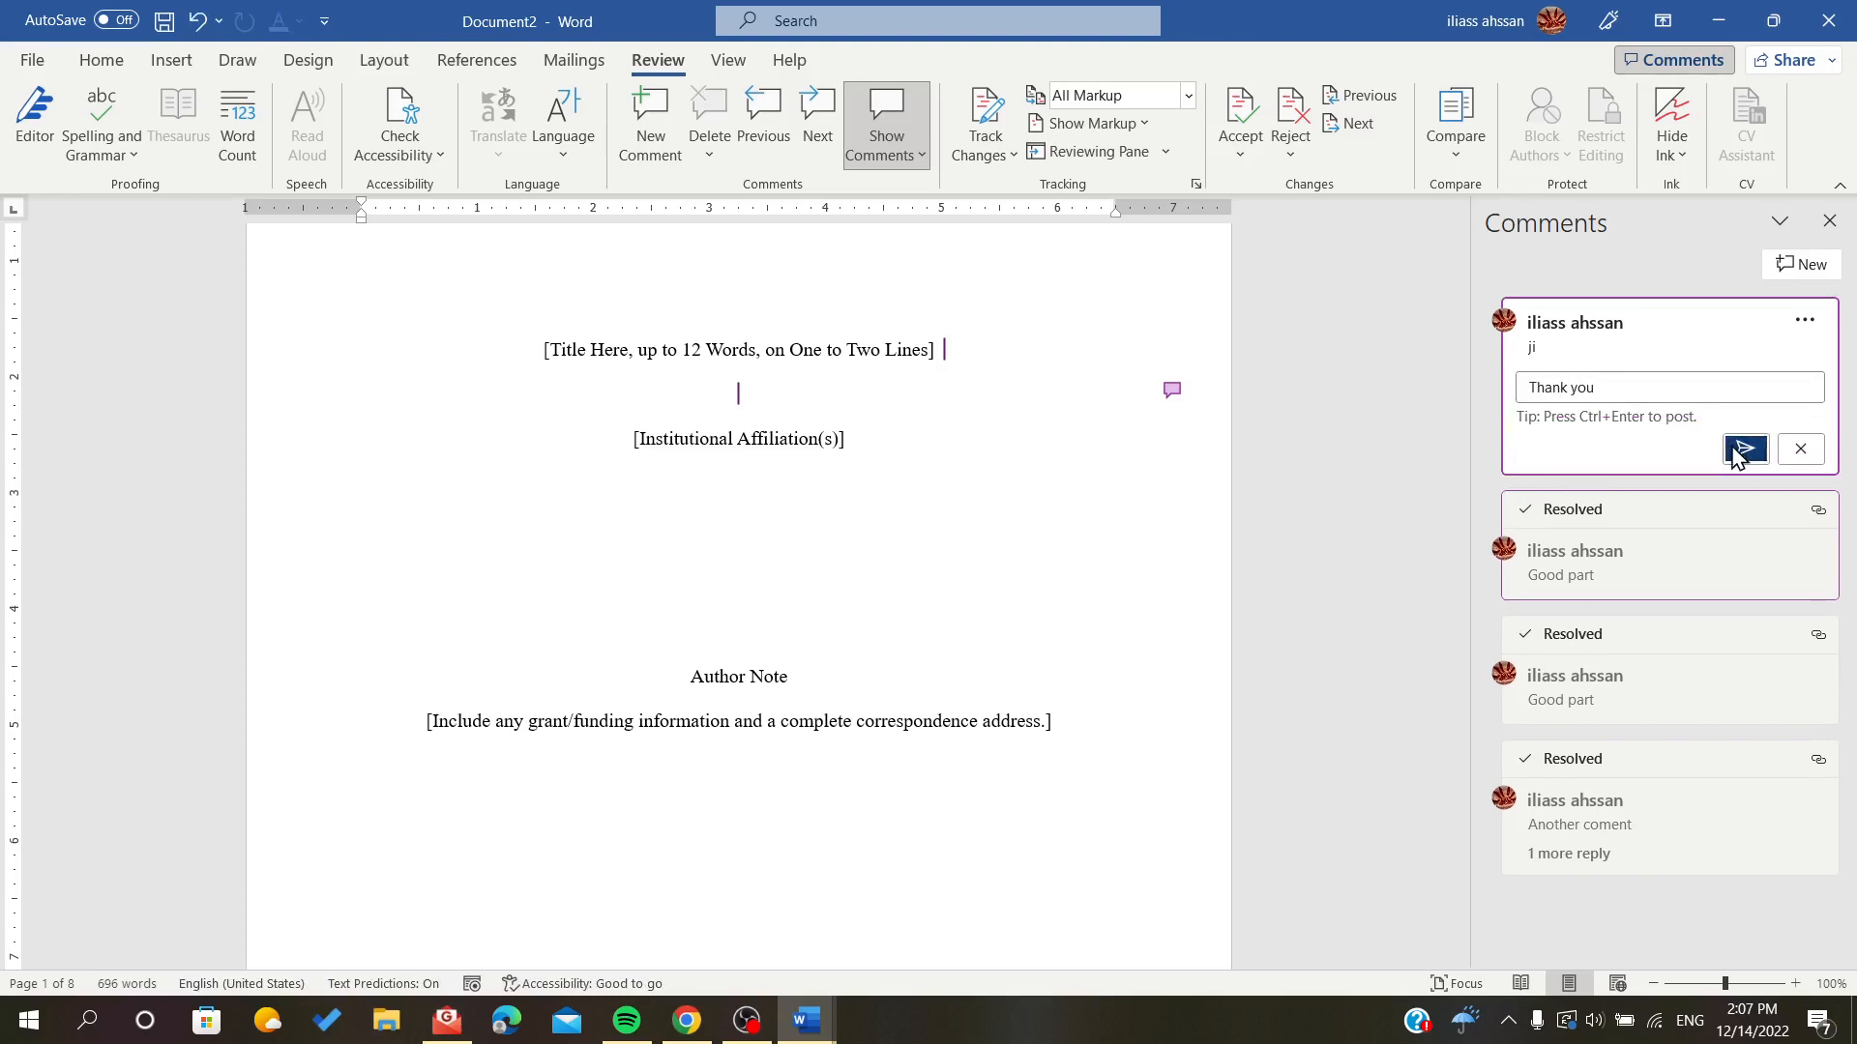
left_click(1745, 448)
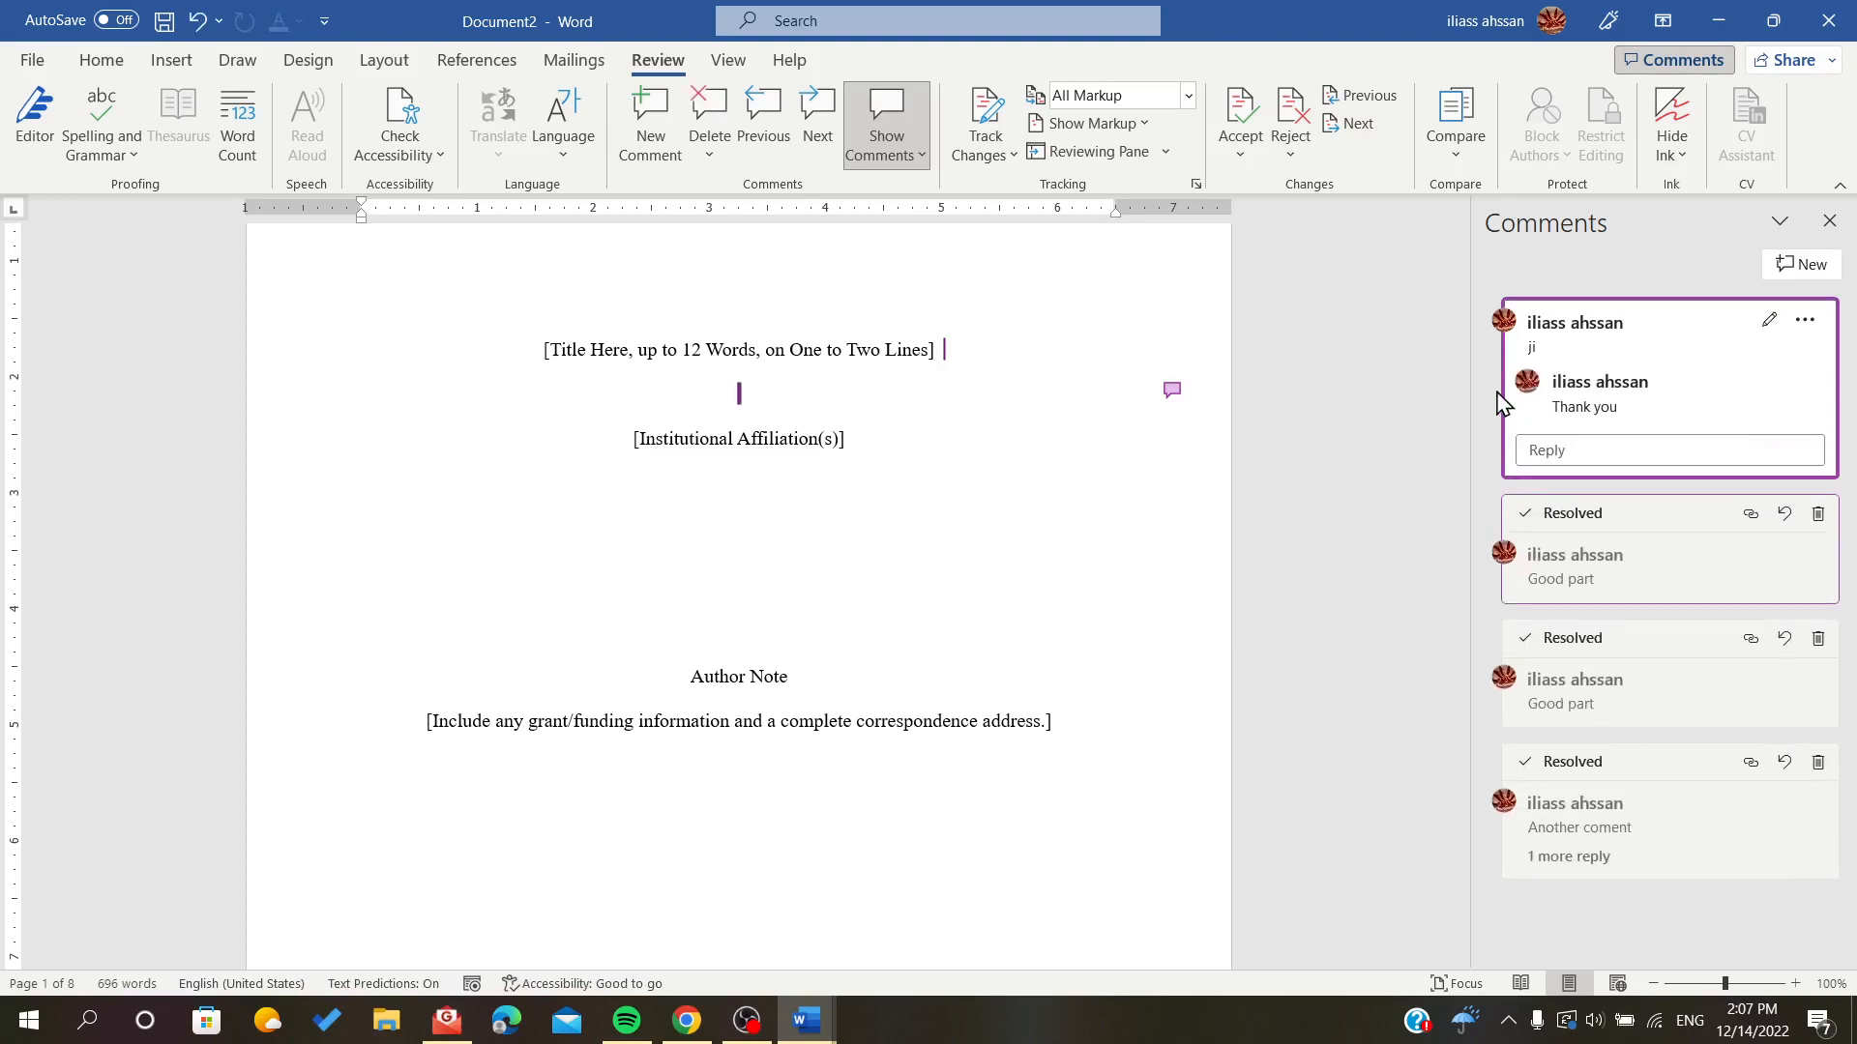